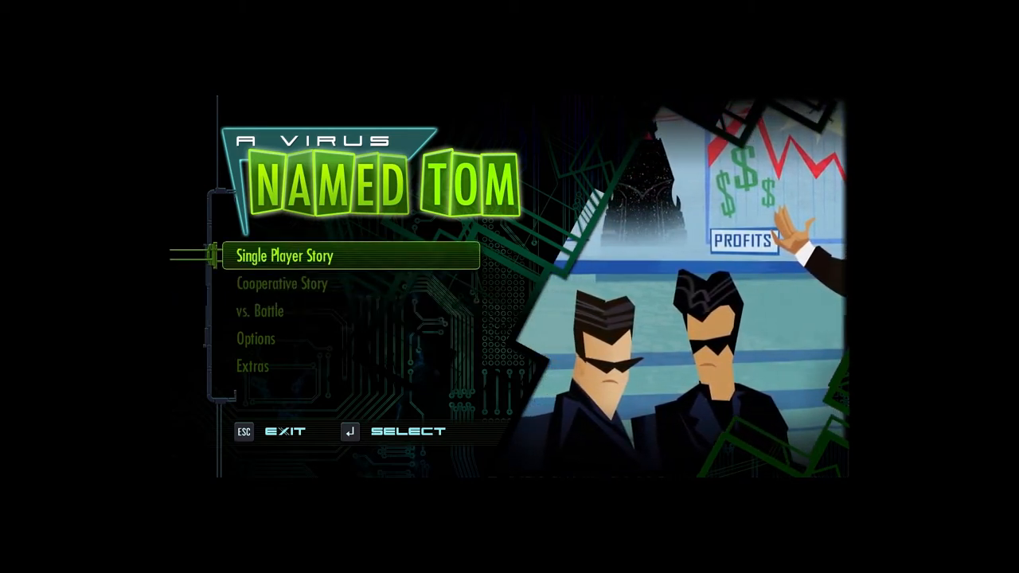
Move through the title menu's story modes and land on the Options menu
key(Down)
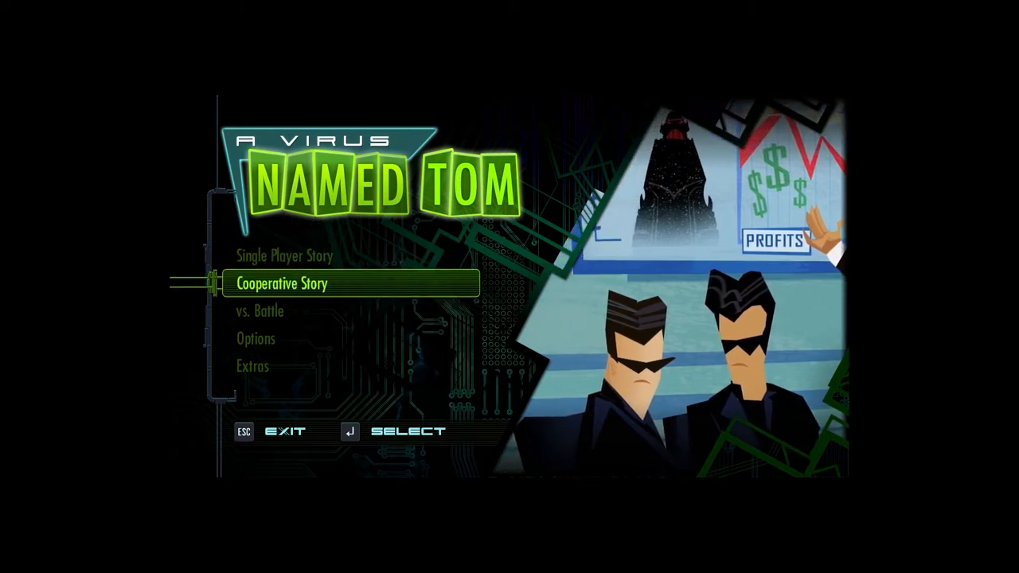
key(up)
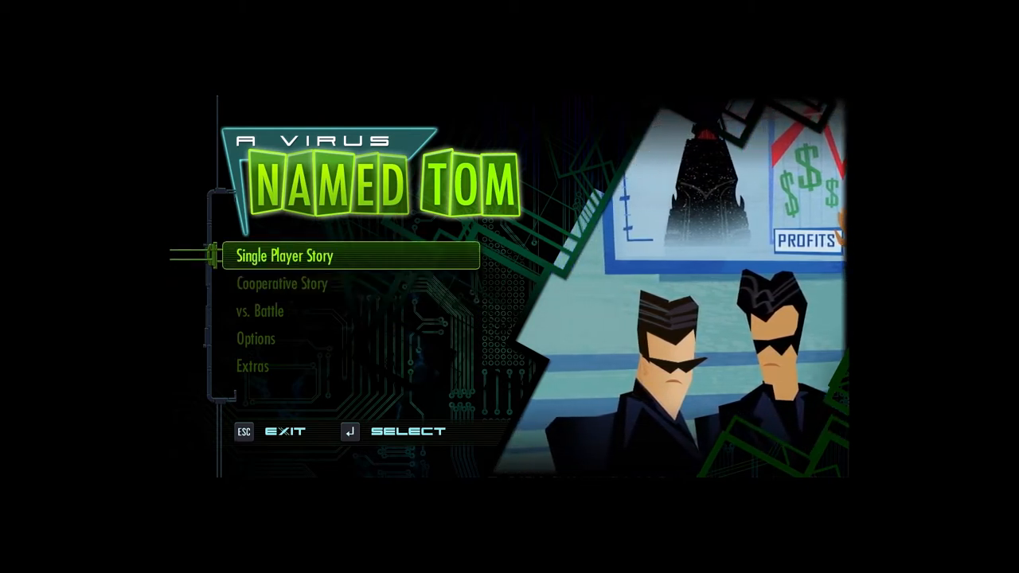
key(Down)
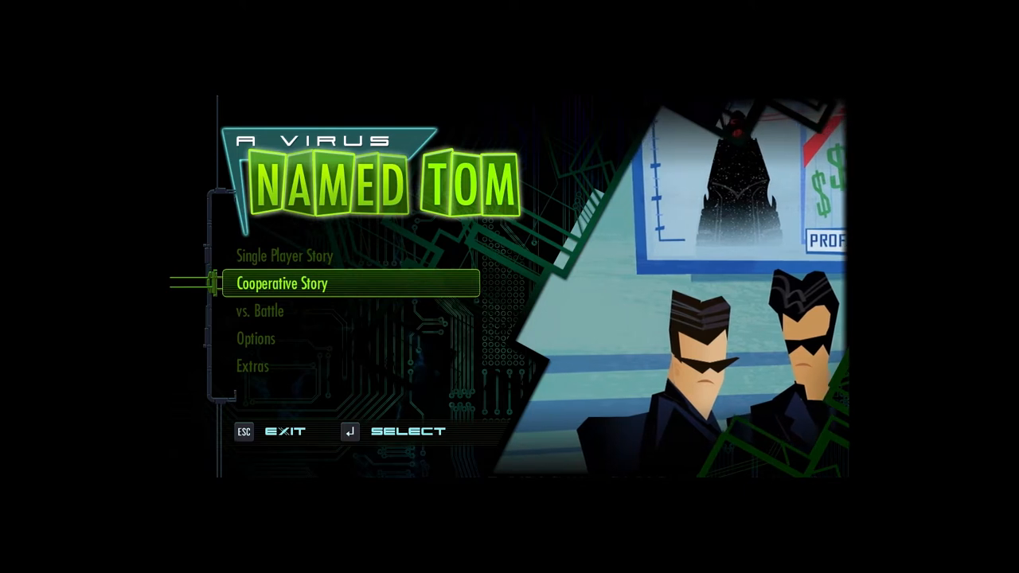
key(up)
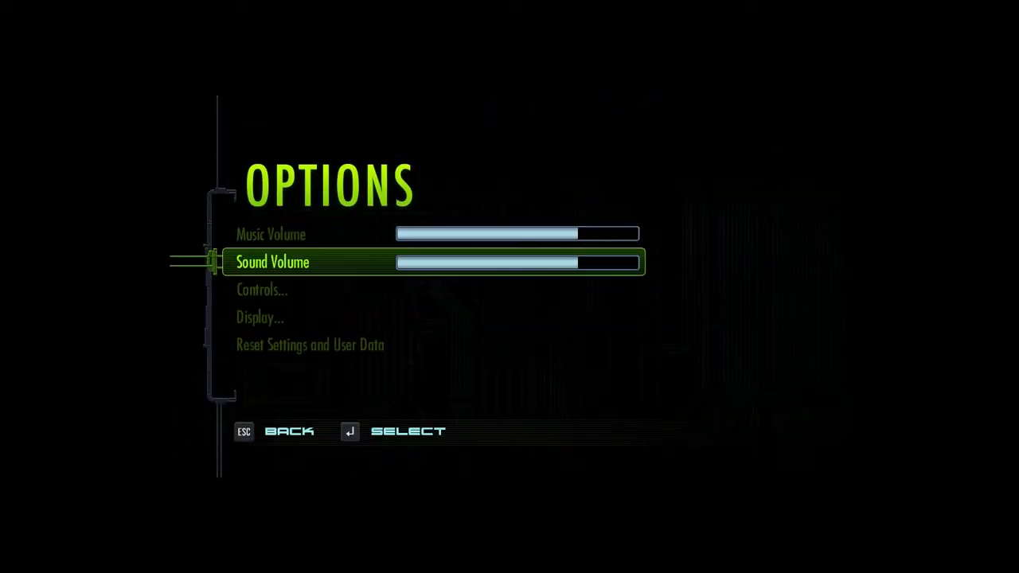
key(Down)
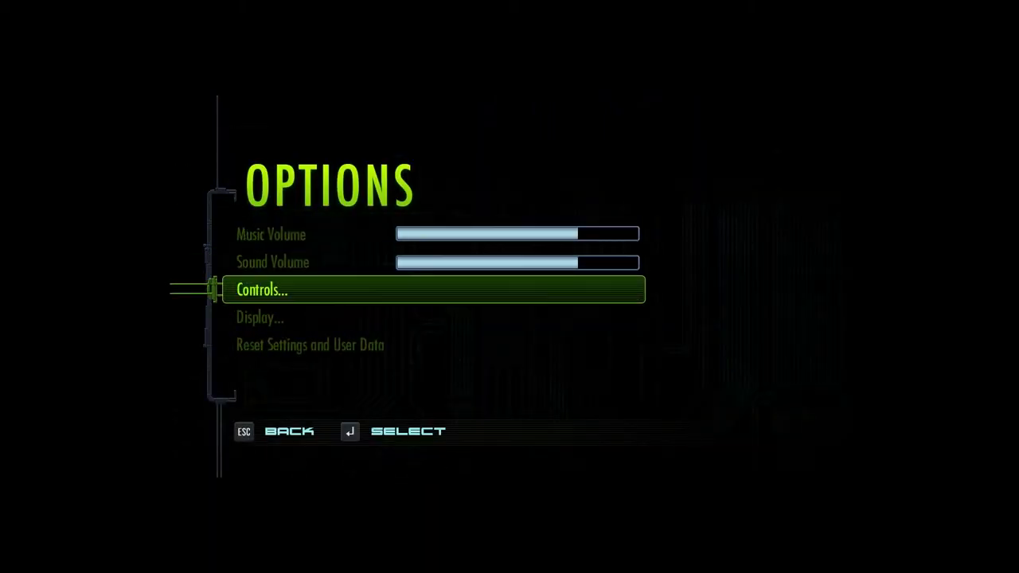
key(up)
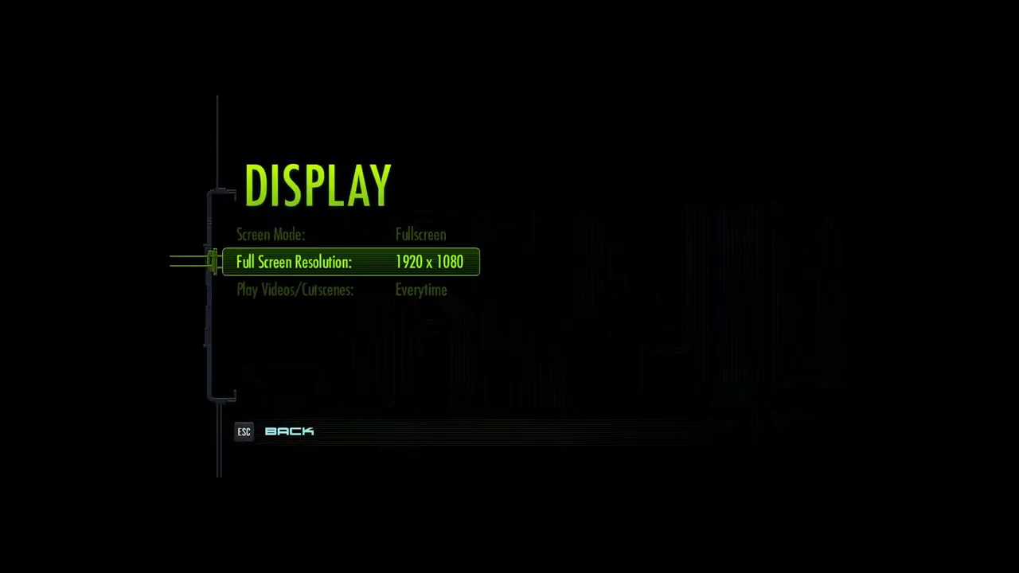
key(Down)
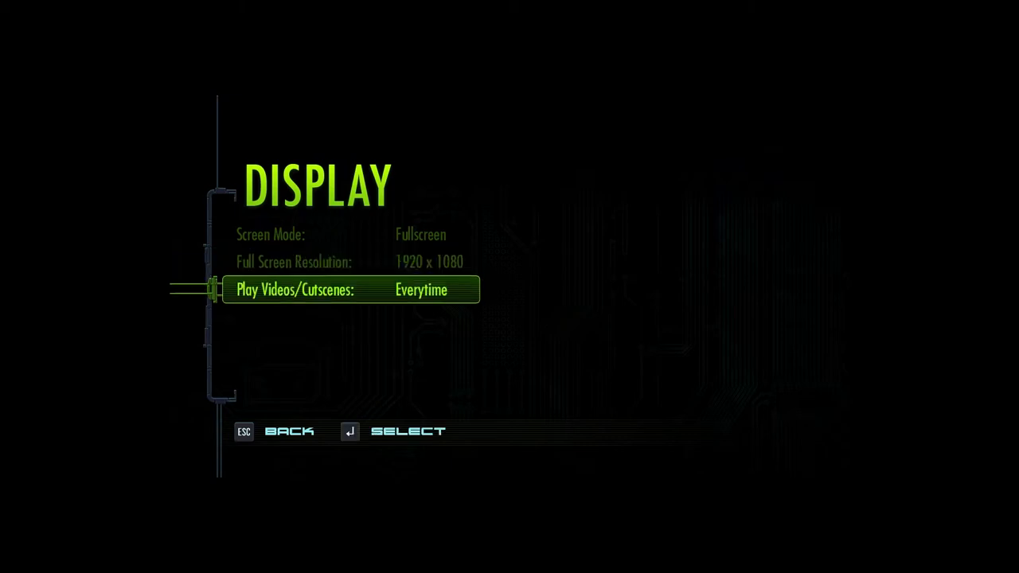
key(up)
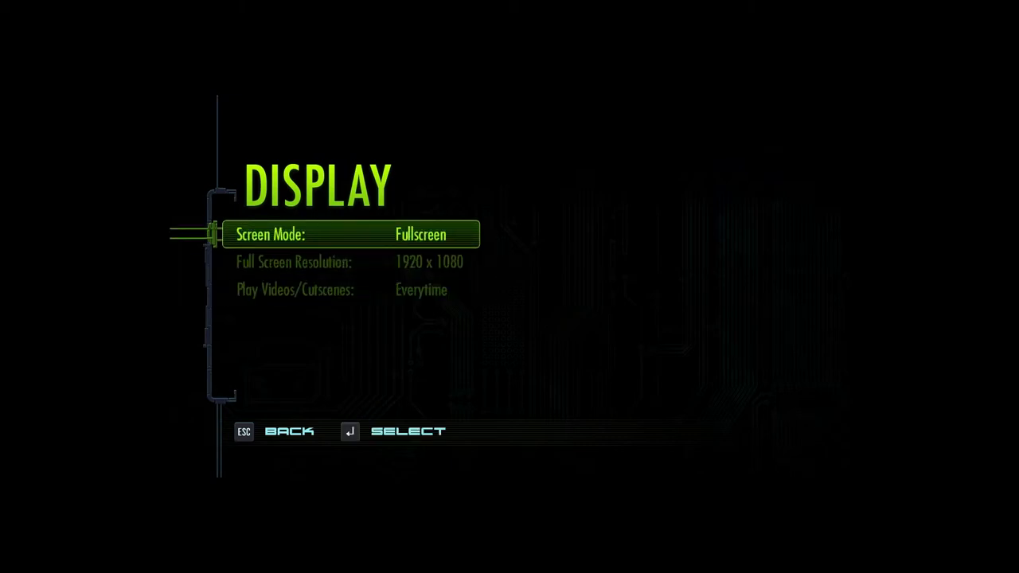
key(down)
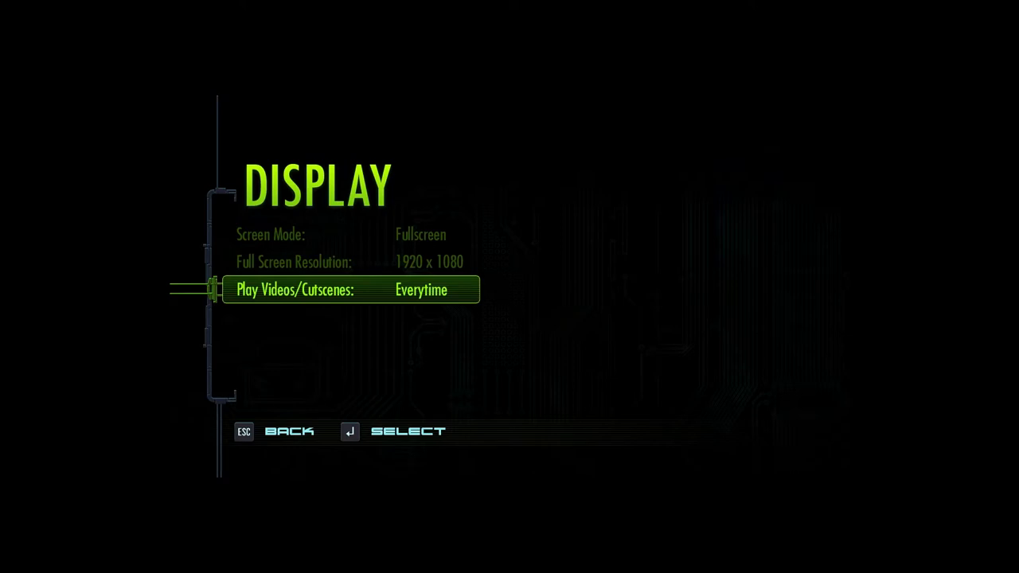
key(up)
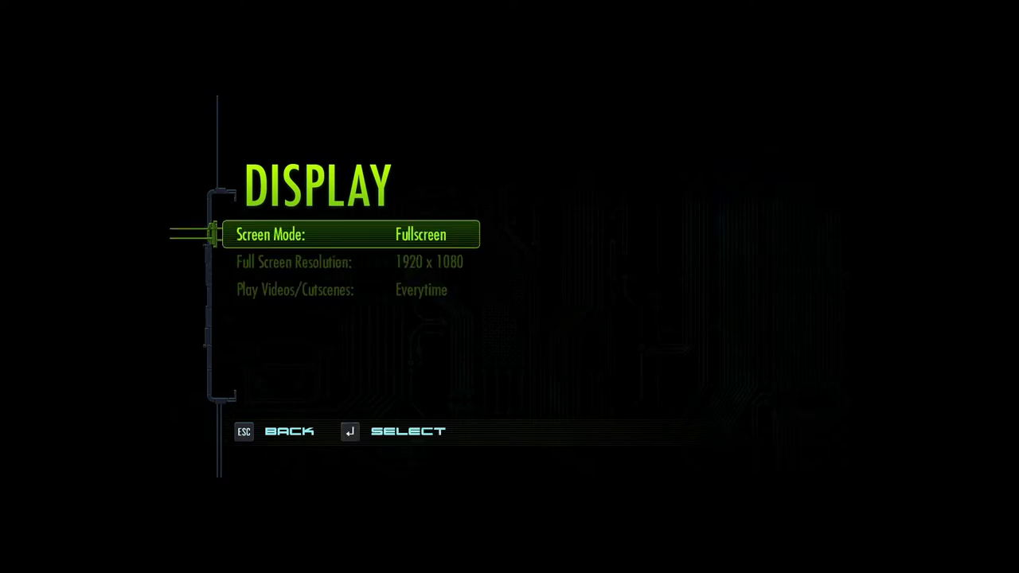
key(down)
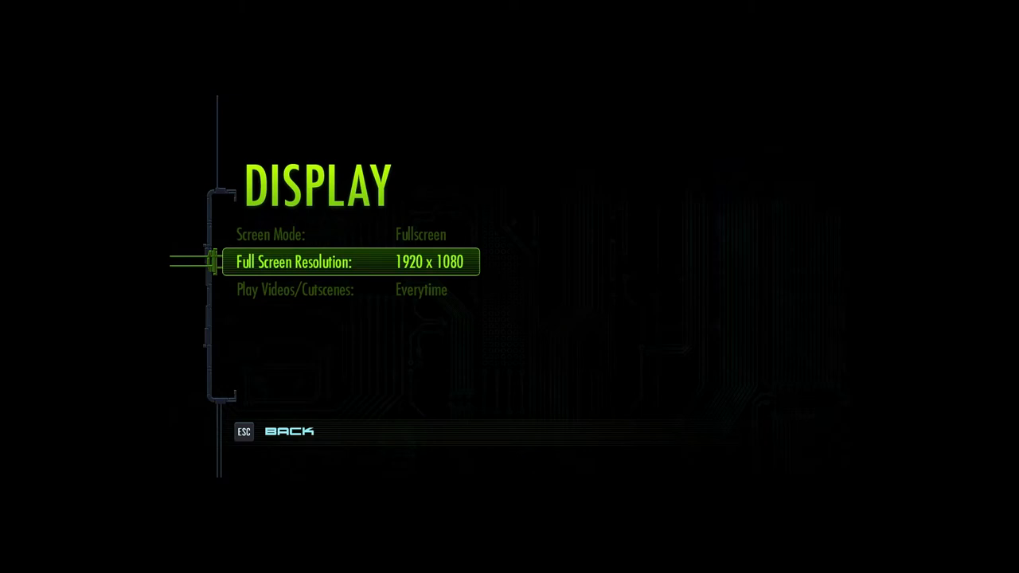
key(Escape)
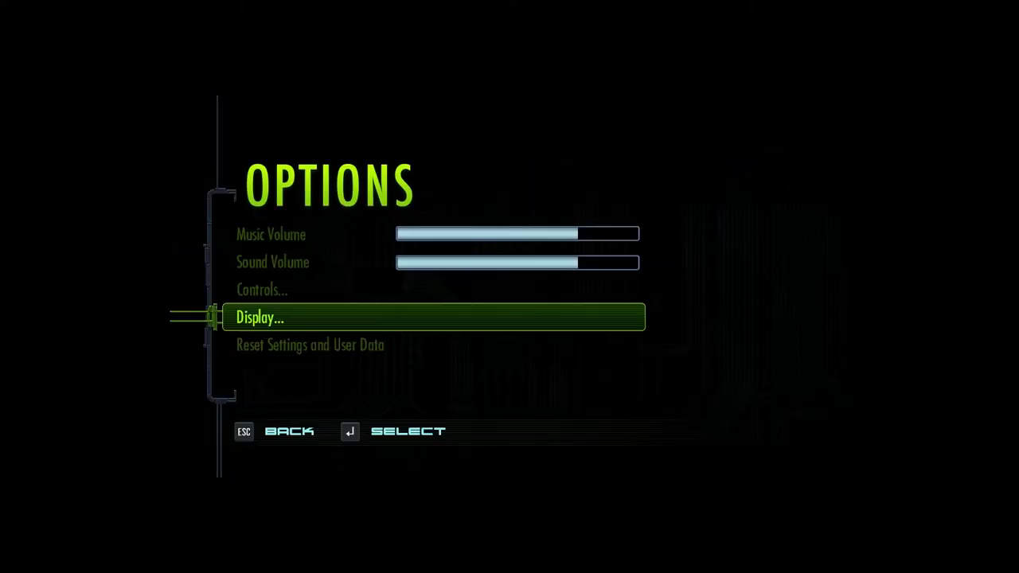
key(up)
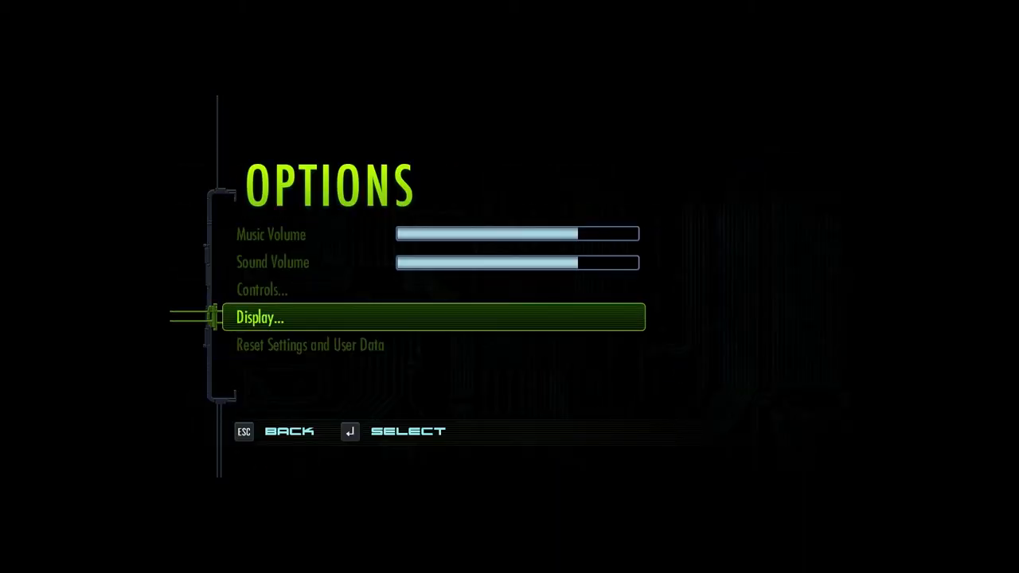
Return to the title menu and bring up Extras with videos, credits and leaderboards
key(up)
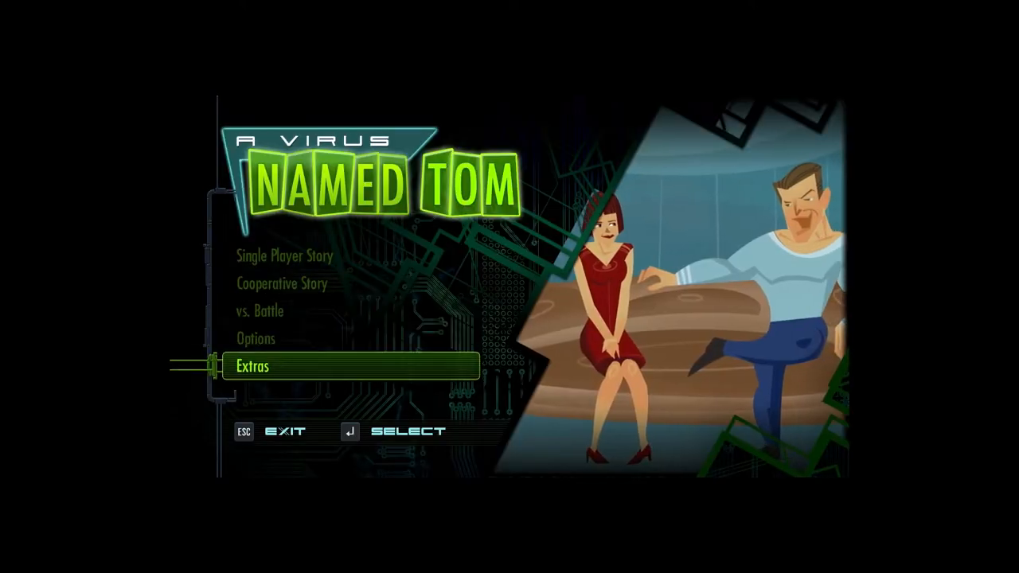
key(up)
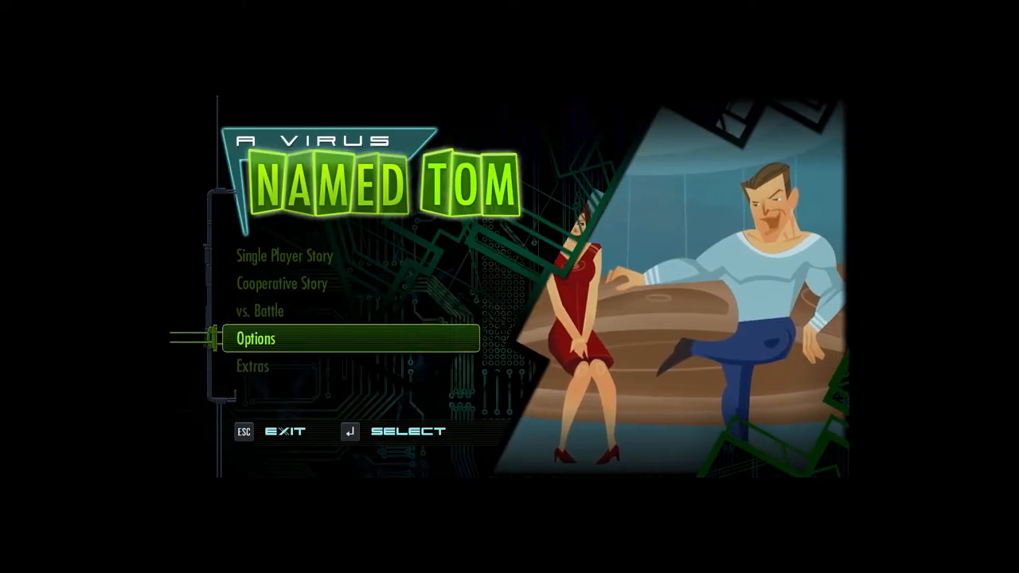
key(up)
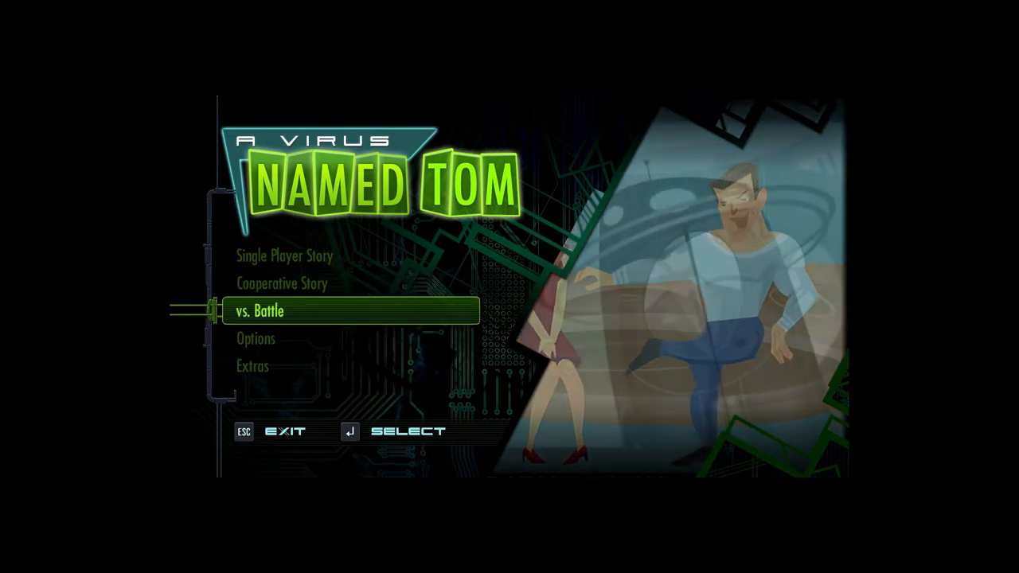
key(up)
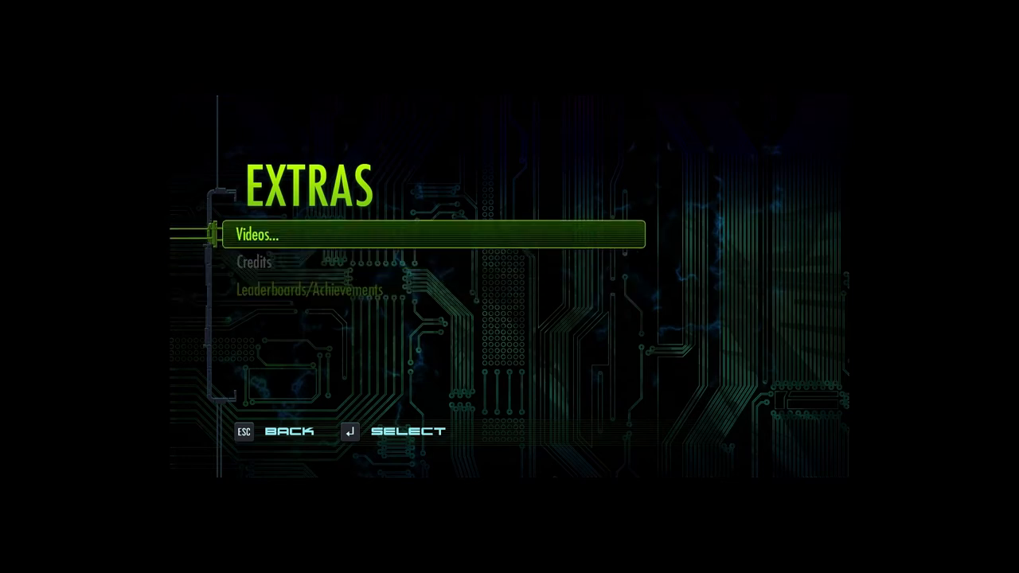
Back out of Extras and highlight Single Player Story on the title menu
key(Escape)
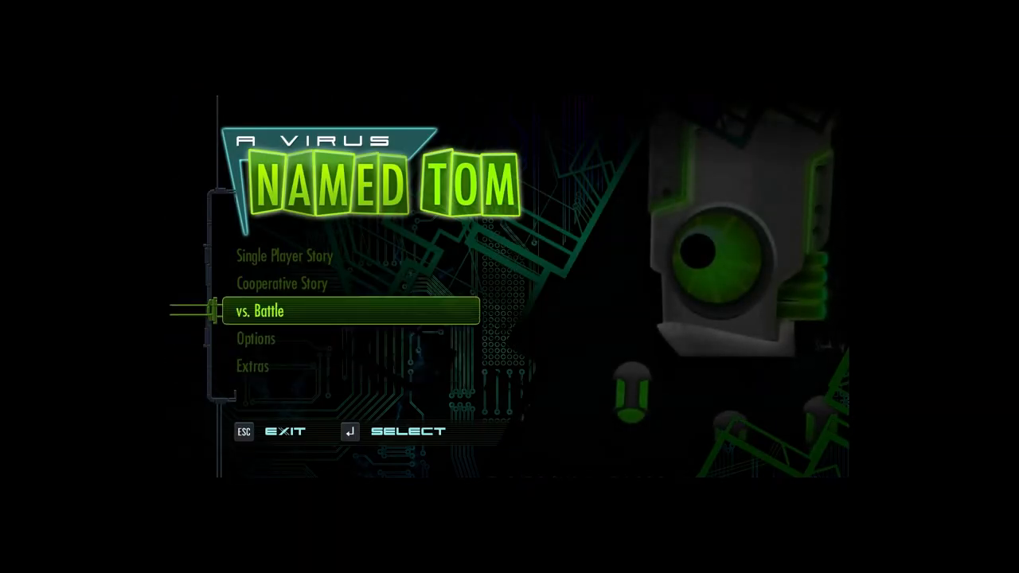
key(up)
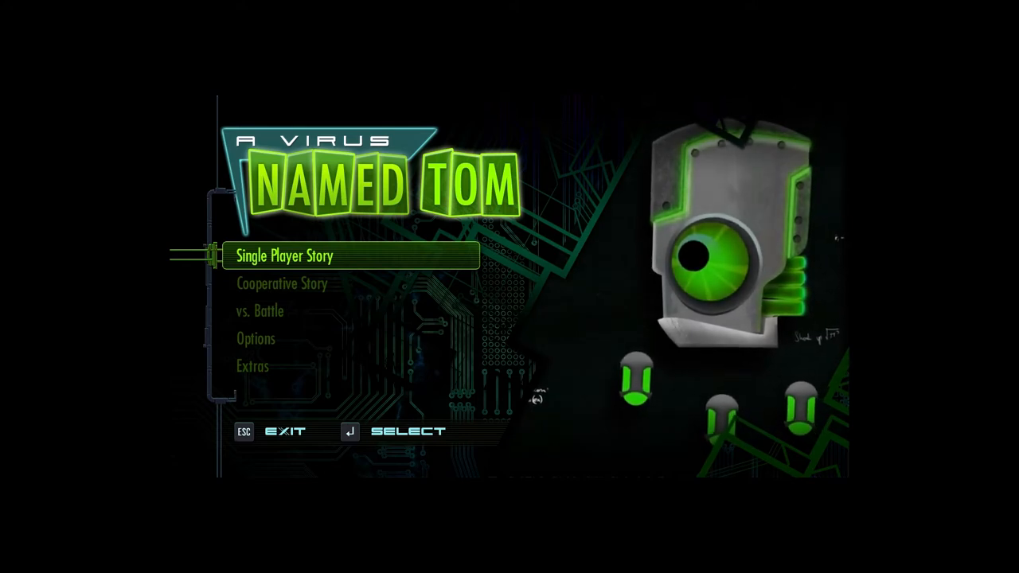
key(down)
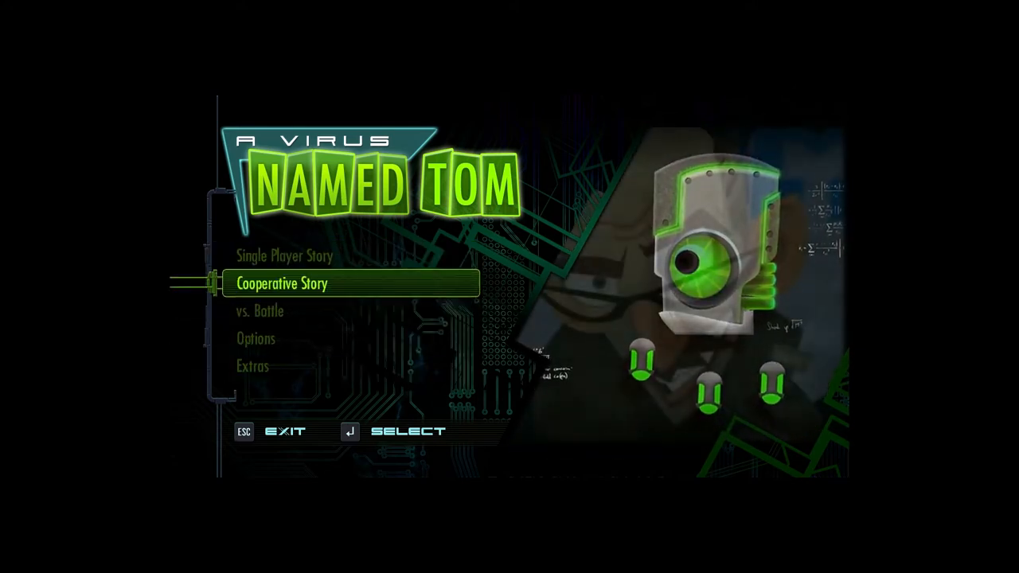
Start a Story campaign, reaching the Teleporter level 02-02 screen
key(up)
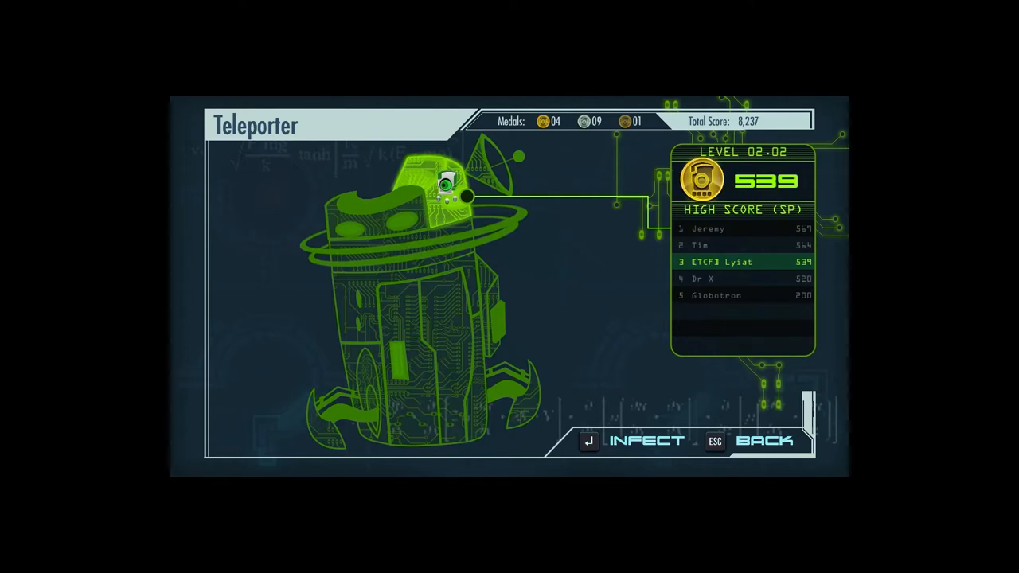
Begin Teleporter level 02-02, return to schematic, and switch to Pet of Tomorrow
click(647, 440)
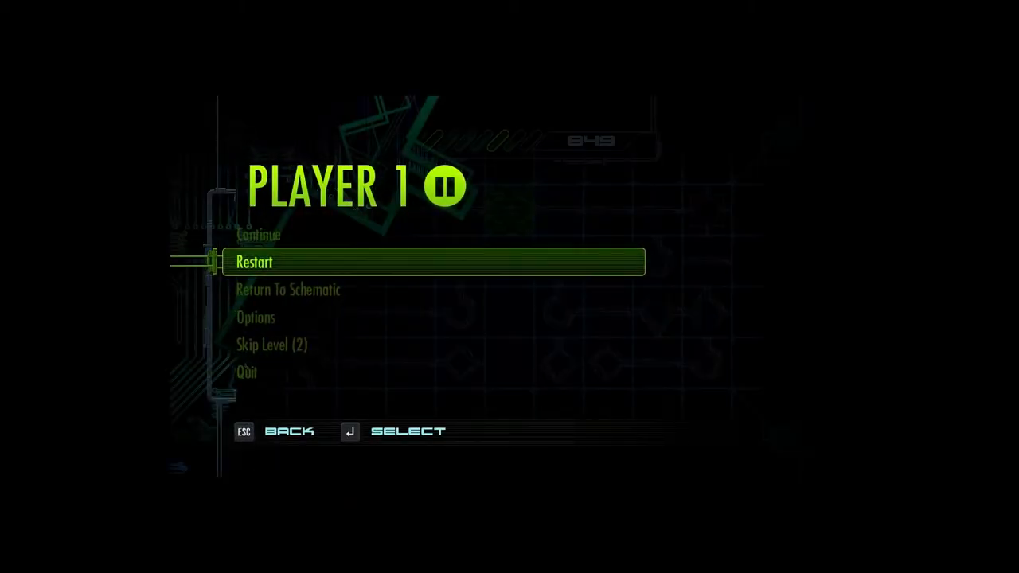
click(288, 290)
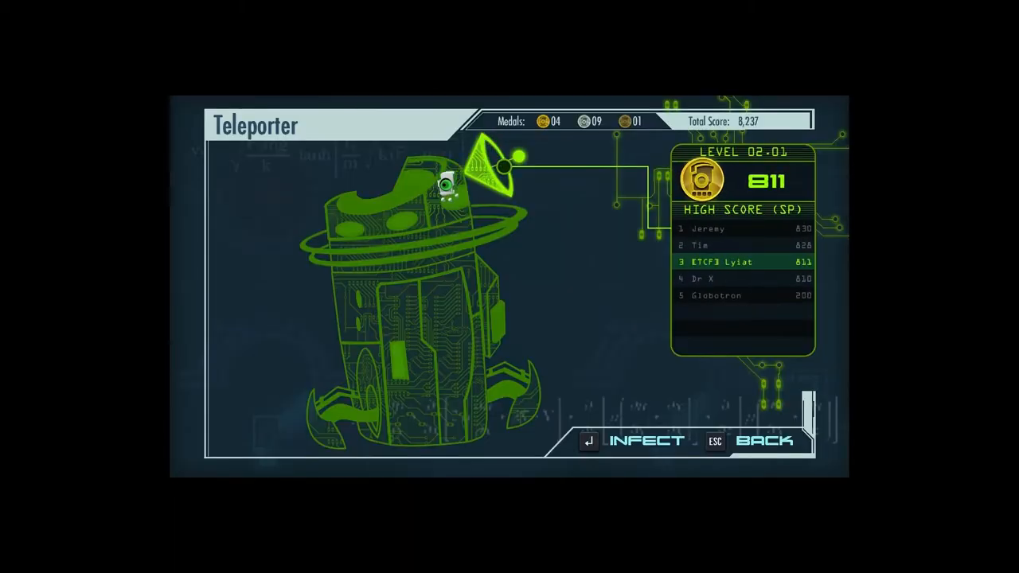
click(647, 440)
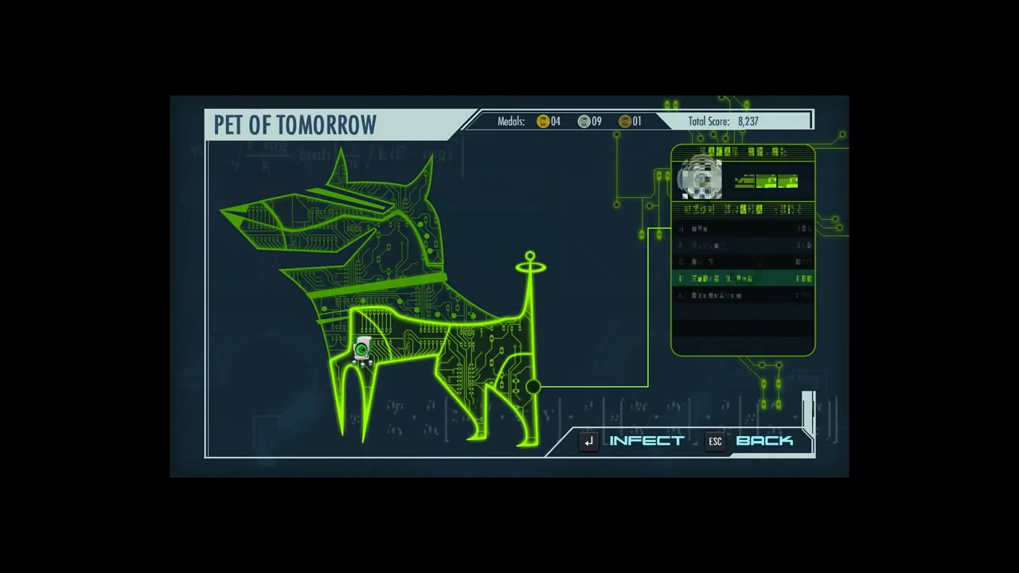
click(645, 440)
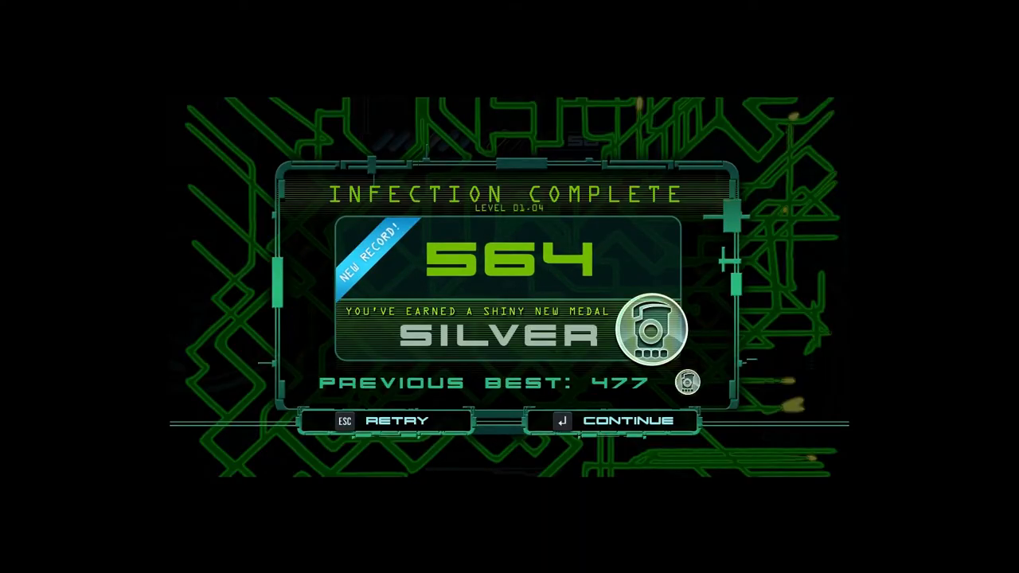
Continue to the schematic and replay level 01-04, raising its record from 564 to 647 silver
click(618, 421)
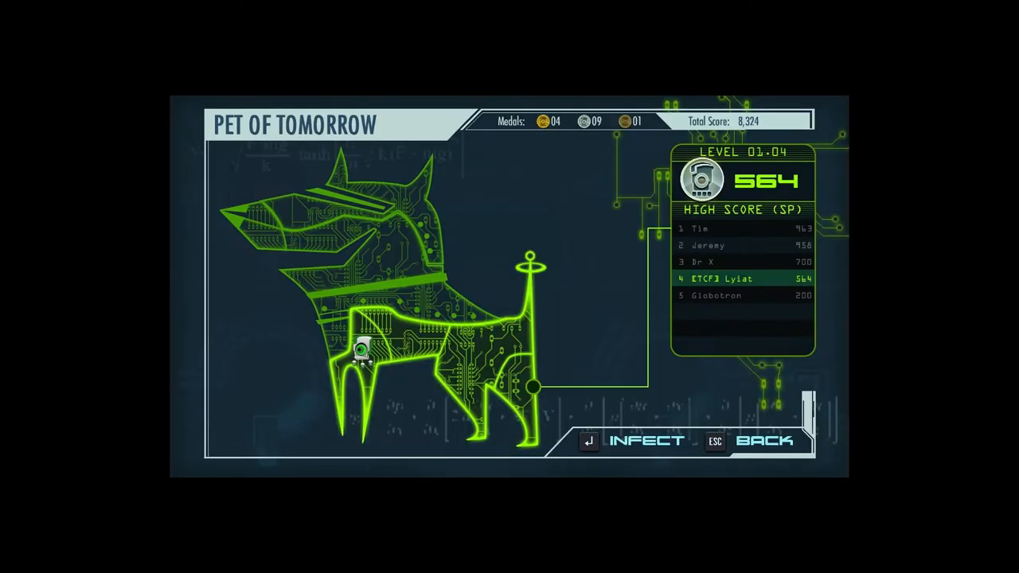
click(647, 440)
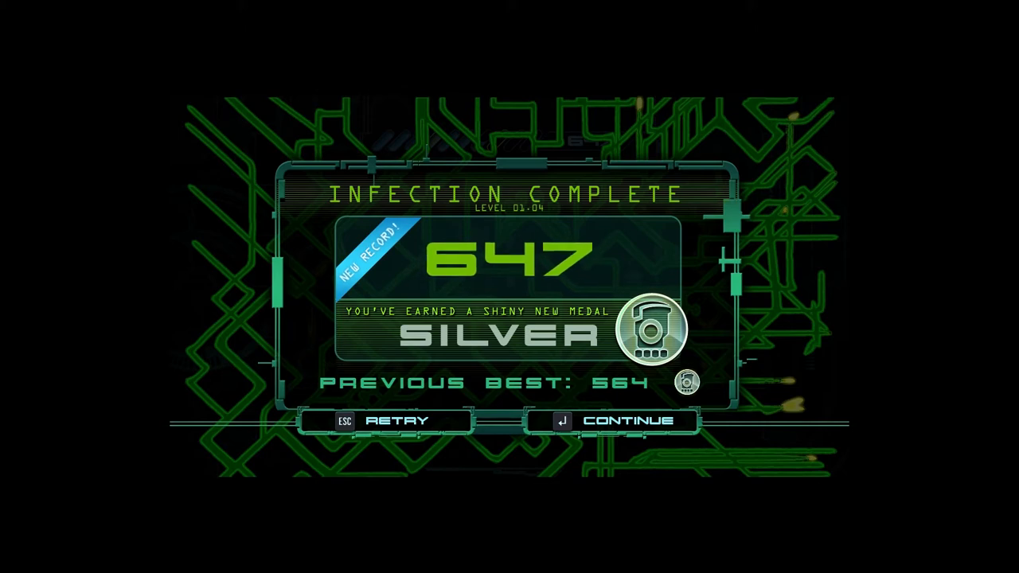
Continue past the results and pick level 01-04, now listing 647 on the schematic
click(616, 421)
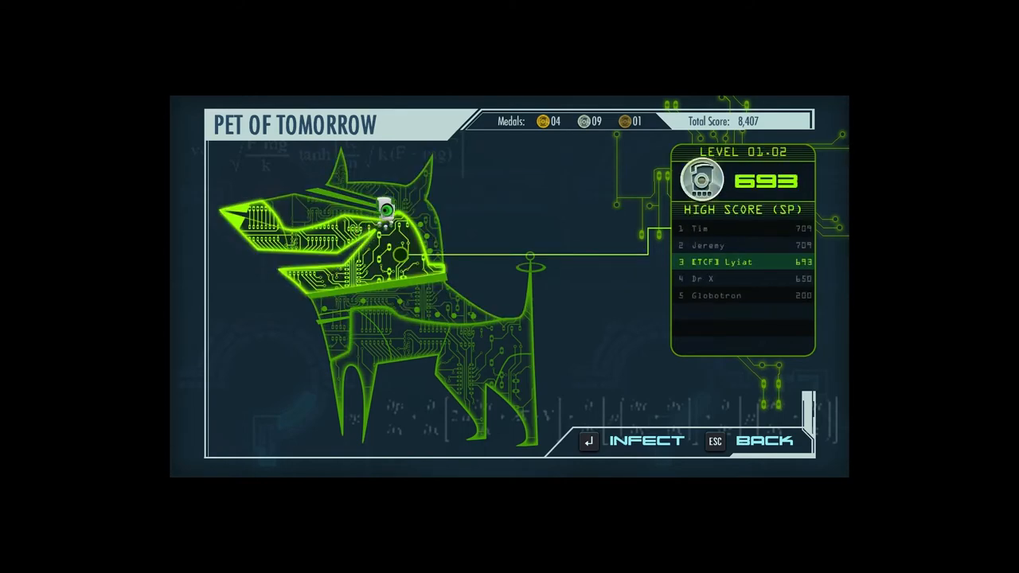
click(646, 439)
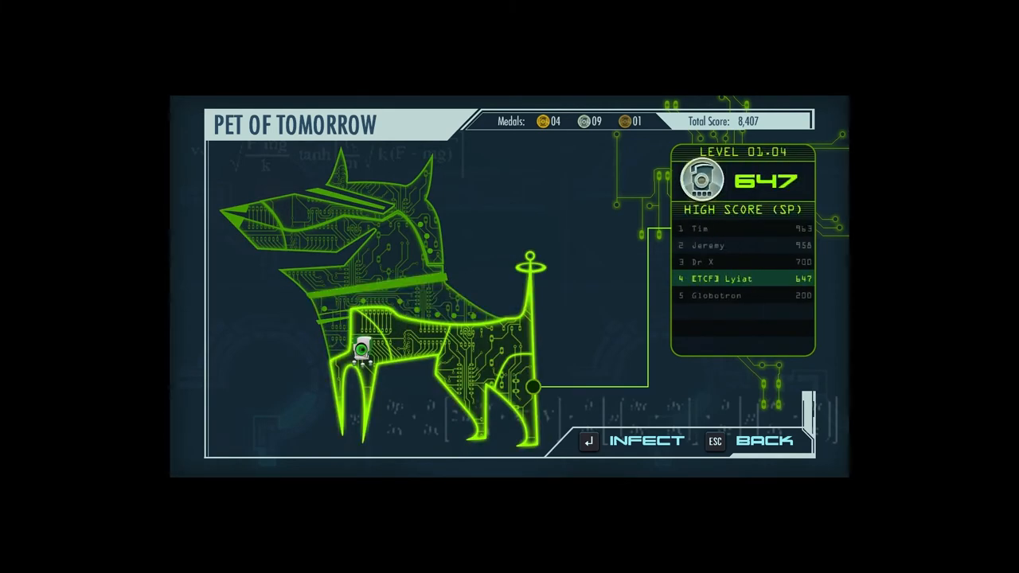
Infect level 03-01 and finish it with a 468 silver record
click(647, 439)
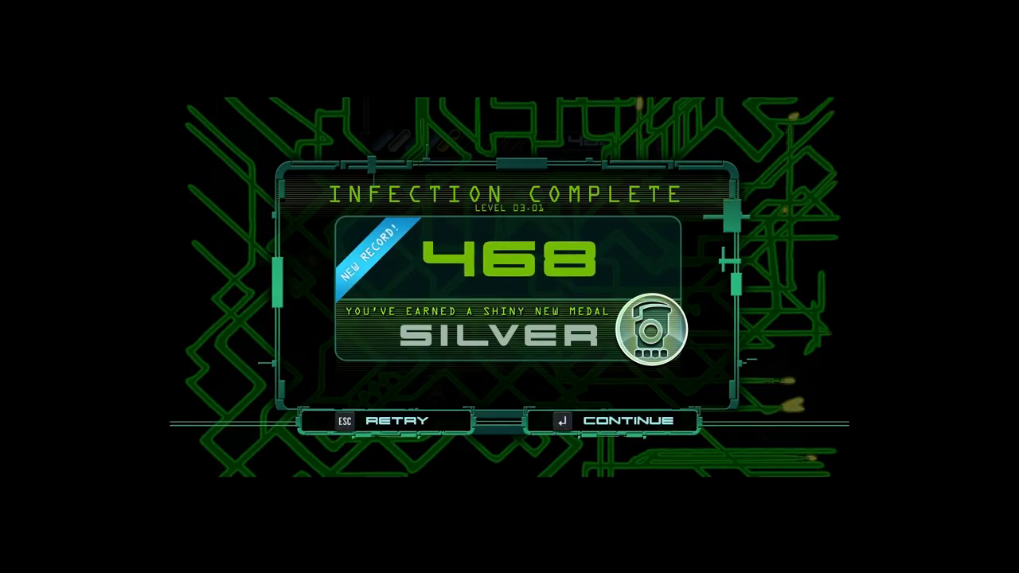
Dismiss the 03-01 results and the skip-tokens notice (total 4), reaching level 03-03 on the map
click(615, 420)
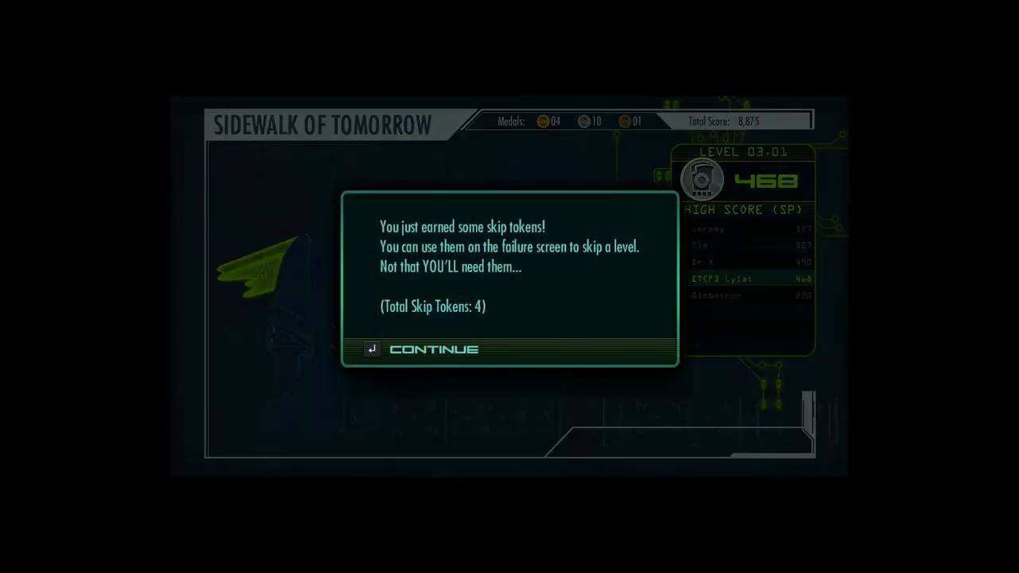
click(433, 349)
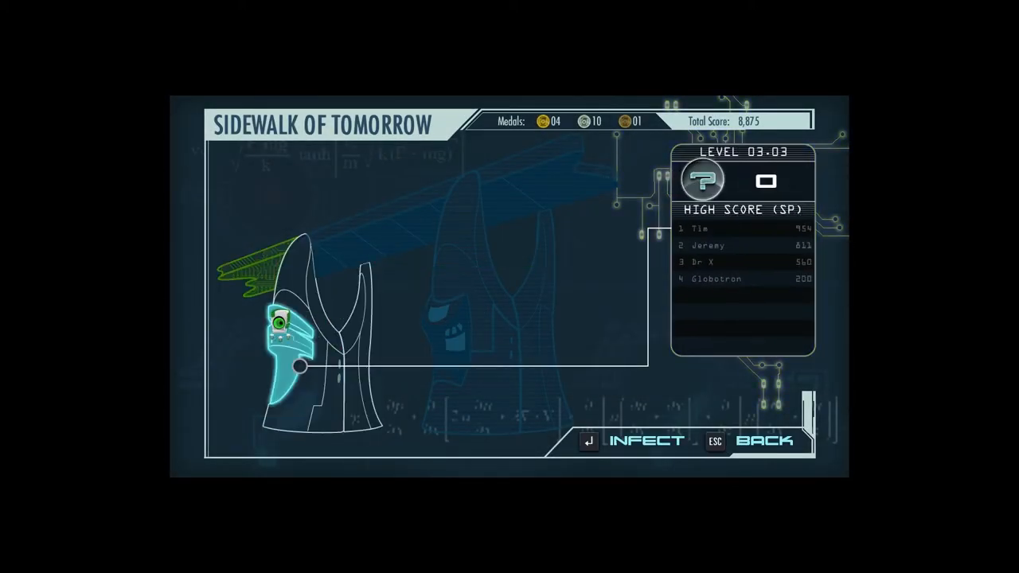
Infect level 03-02 and finish it with a 442 silver record
click(647, 439)
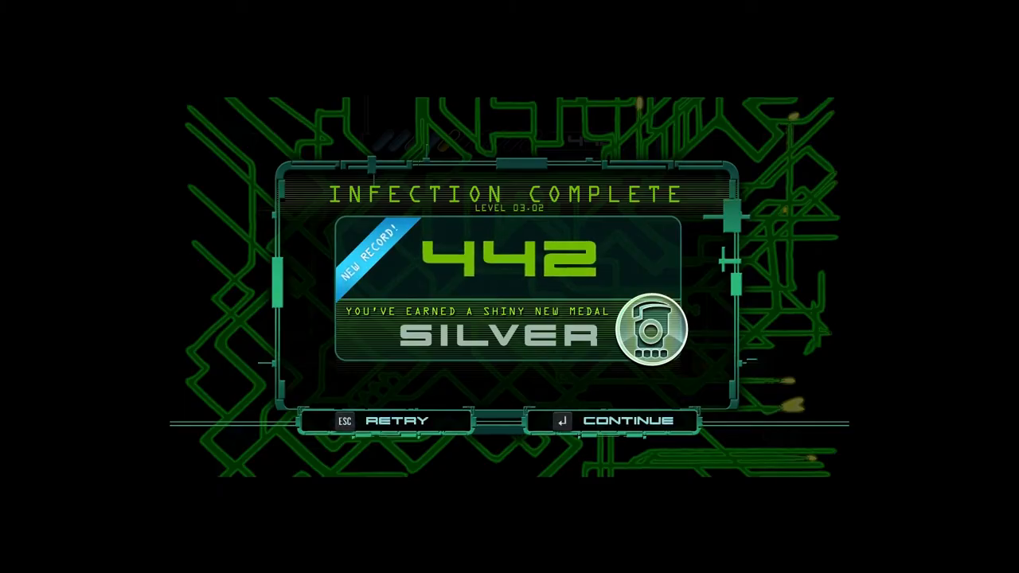
Continue past the 03-02 results and clear level 03-03 with a 385 silver record
click(615, 420)
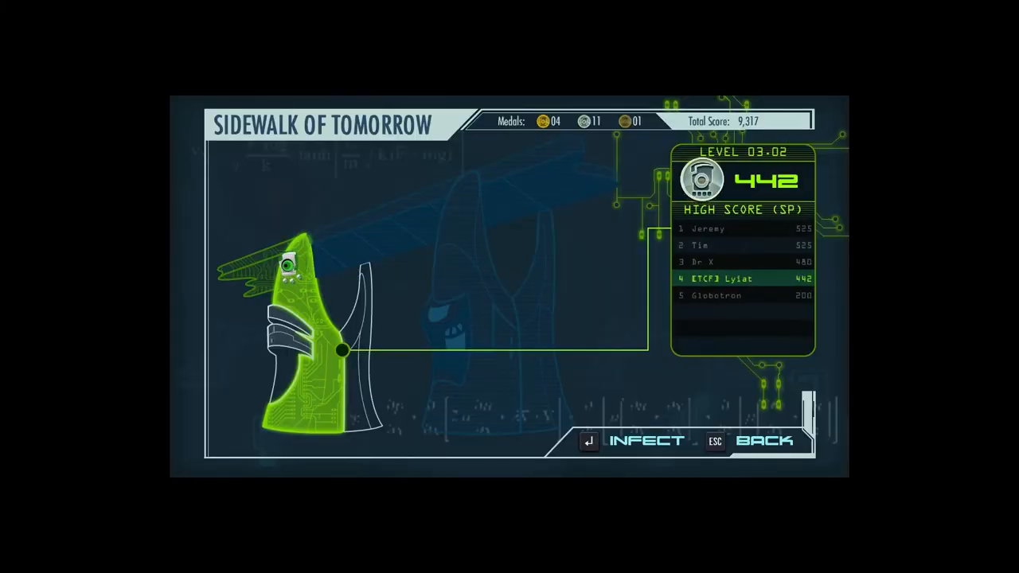
click(647, 440)
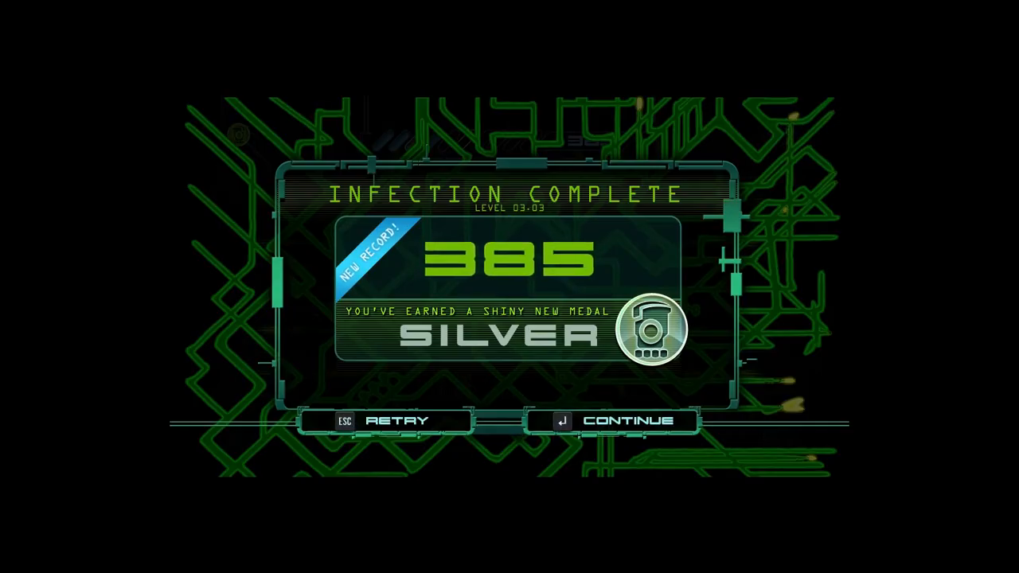
Continue past the level 03-03 results and infect the next level to reach the Stealing Energy tutorial
click(619, 420)
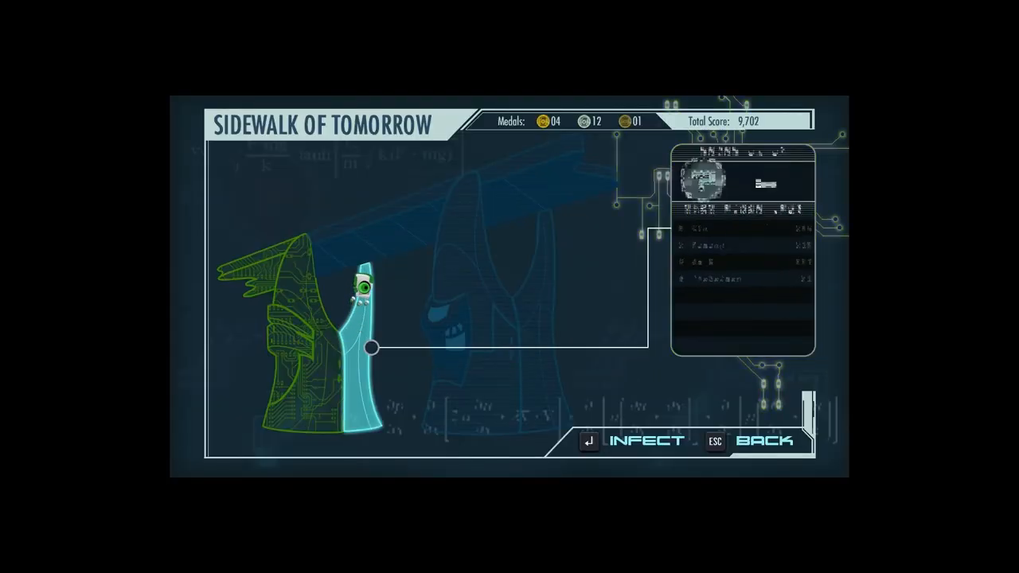
click(647, 439)
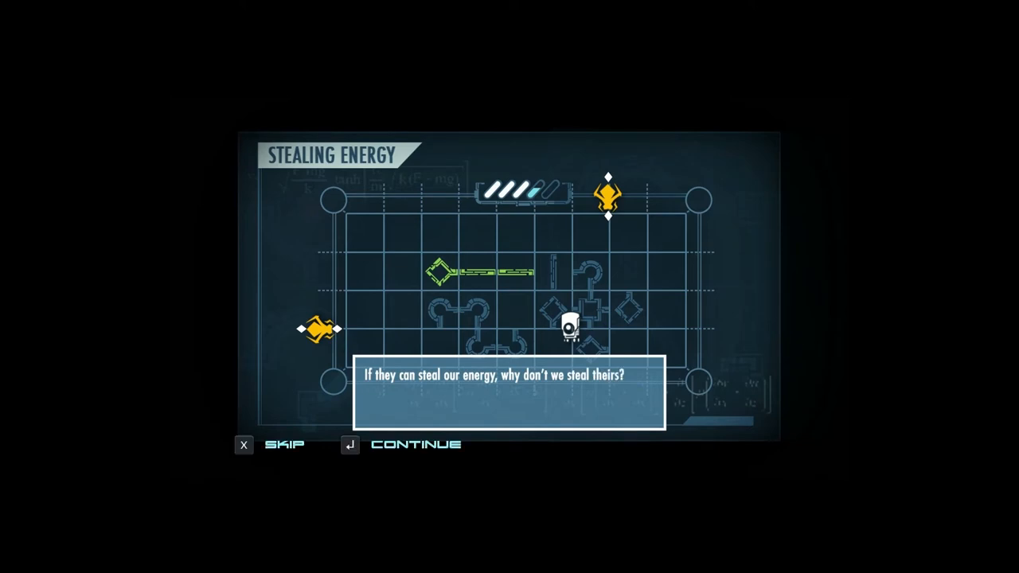
Advance through the Stealing Energy tutorial dialogue and begin playing the level
click(415, 445)
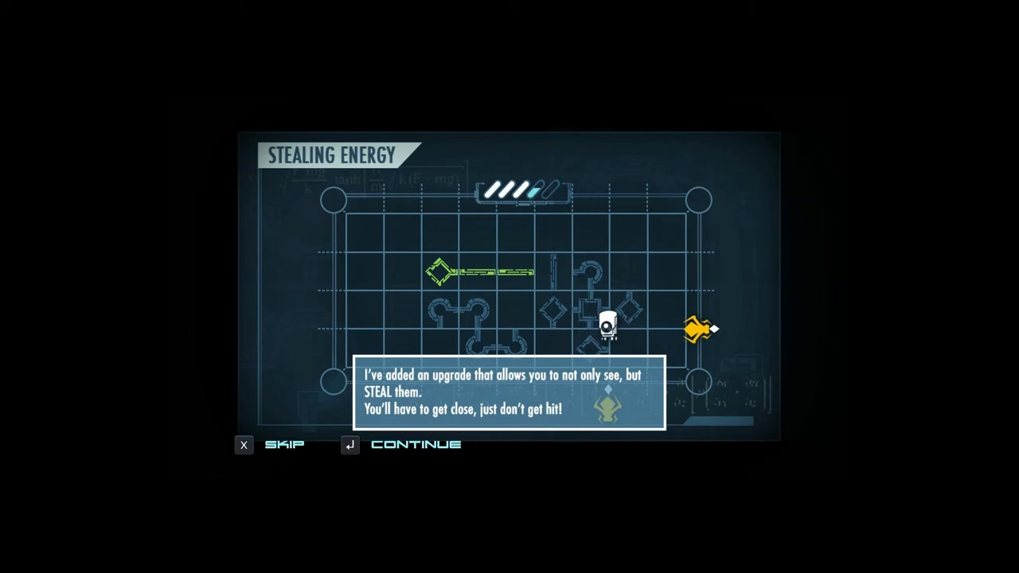
click(416, 442)
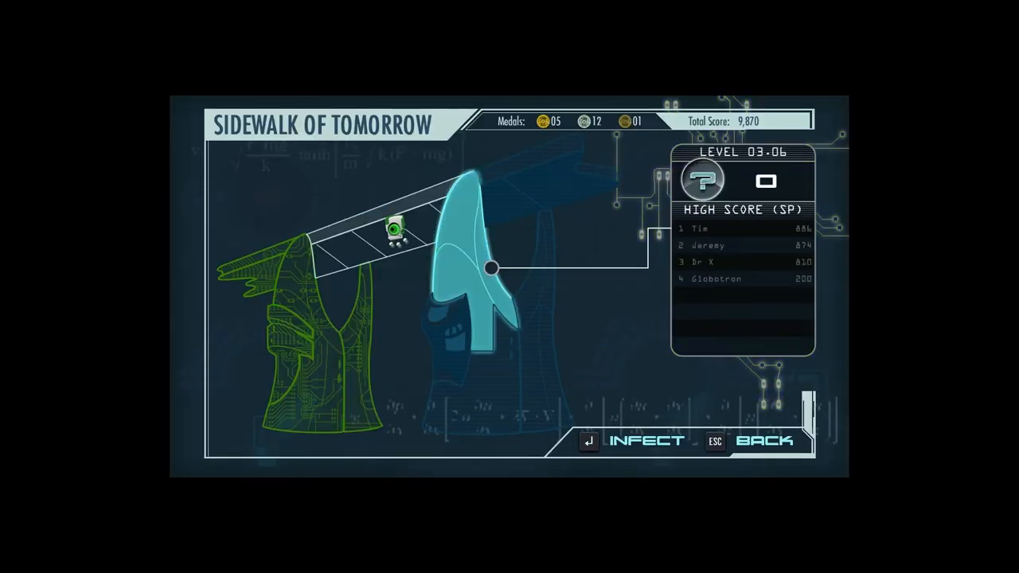
Start level 03-06 and play until energy is depleted
click(646, 440)
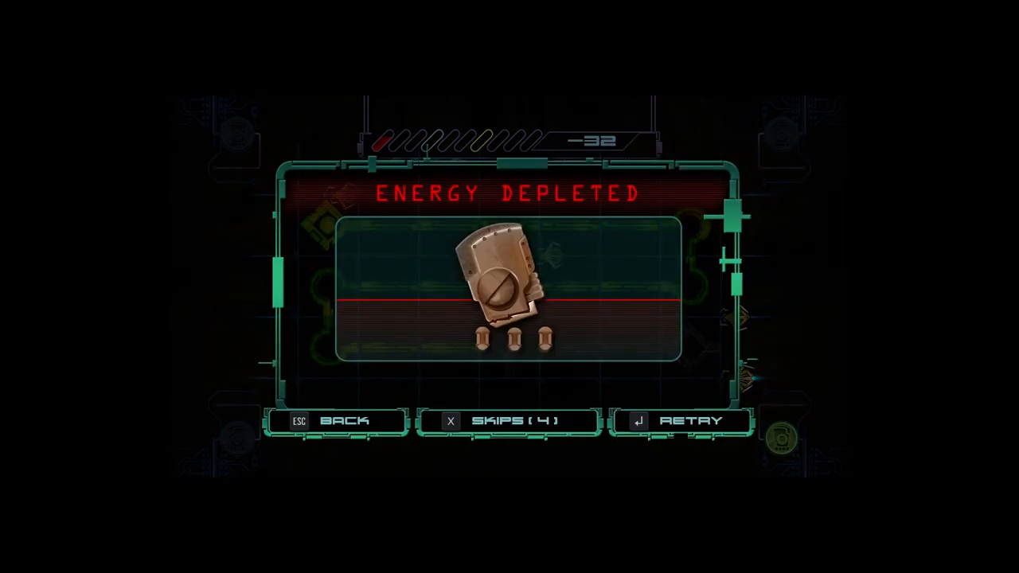
Retry level 03-06 and clear it, reaching a total score of 10,090
click(685, 420)
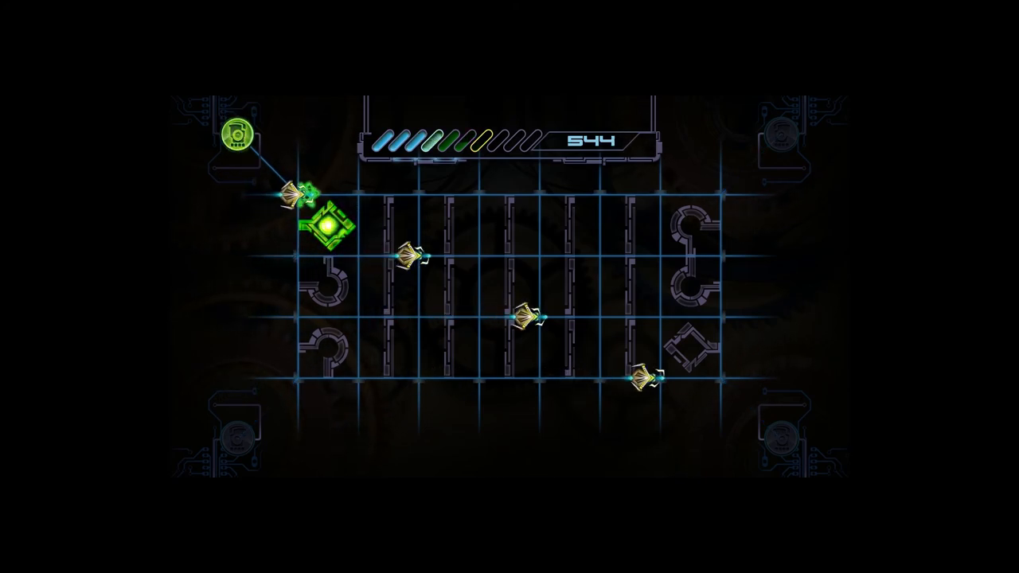
key(Escape)
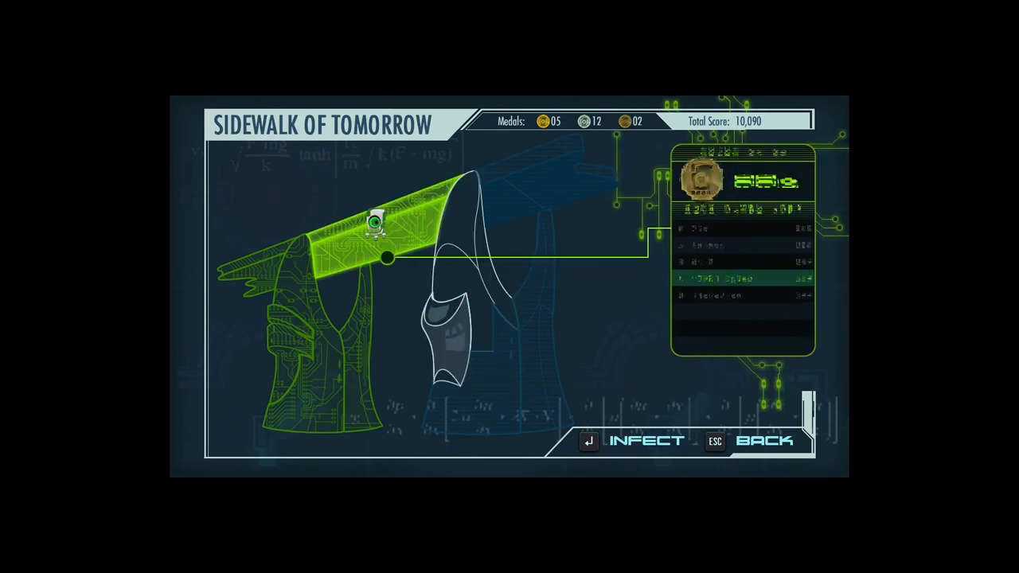
Advance to the Teleporter stage, watch its out-of-service billboard, and reach the Videos gallery
click(647, 440)
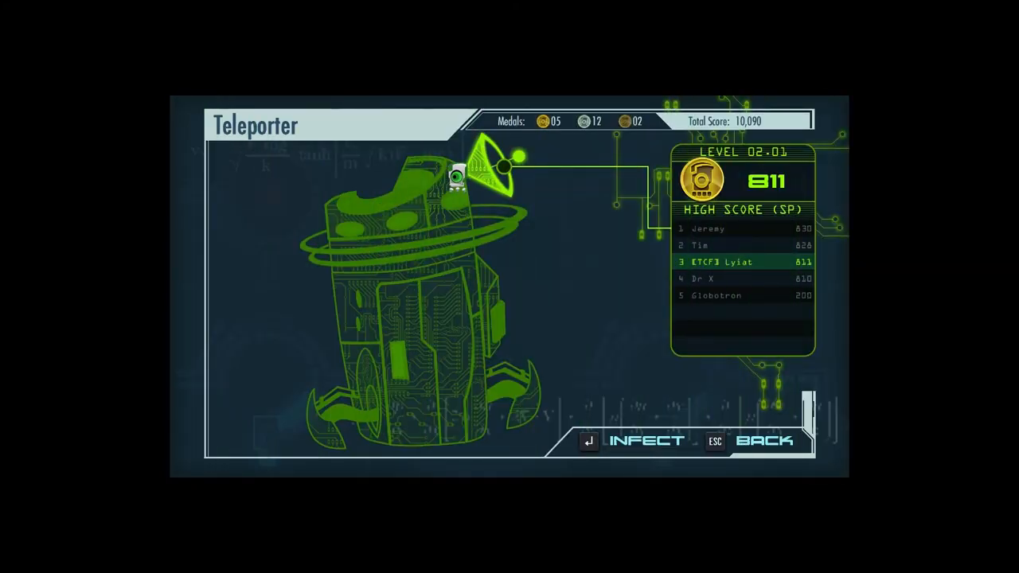
click(645, 440)
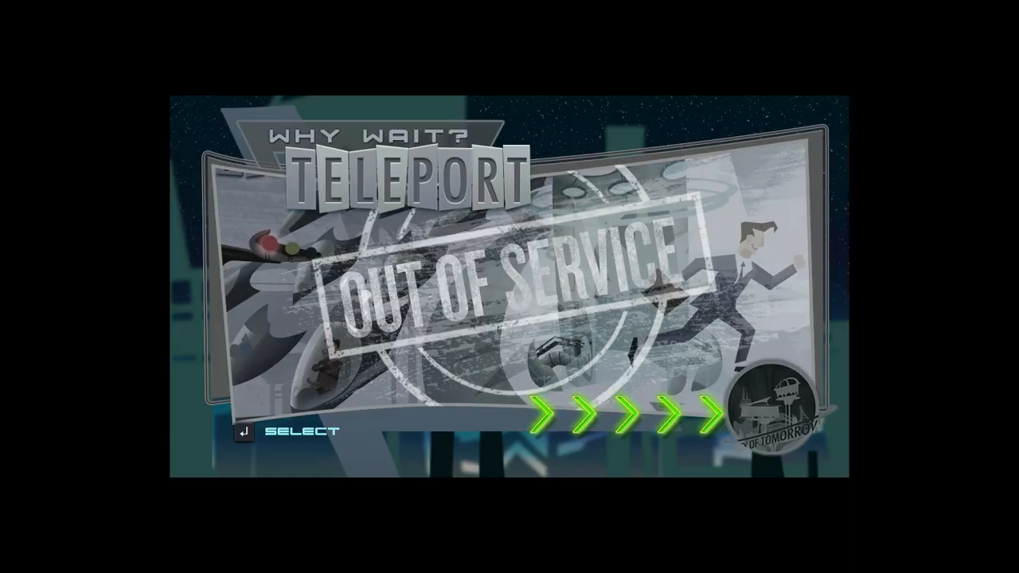
key(Escape)
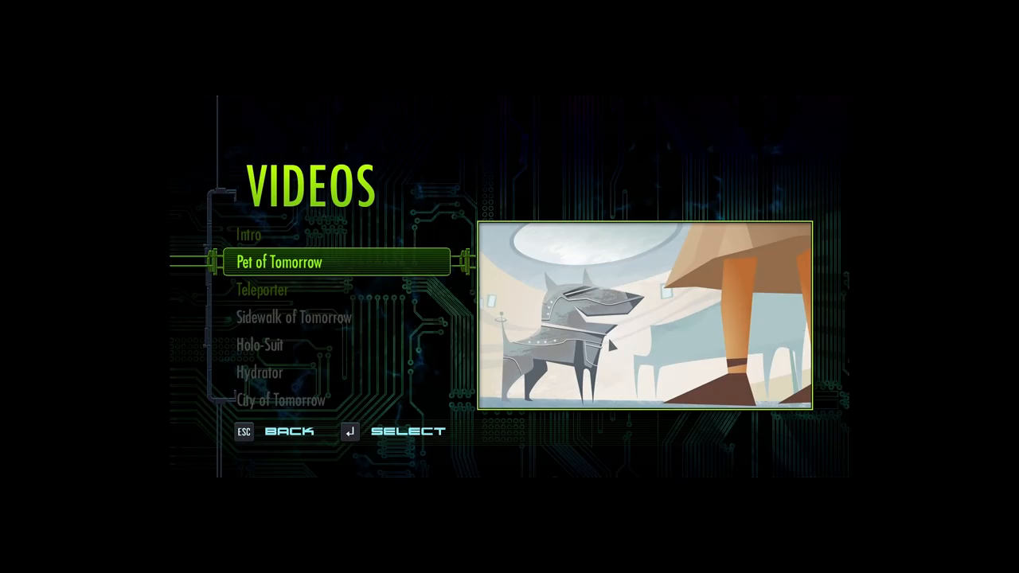
Play the Sidewalk of Tomorrow video, then bring up the Steam overlay with Shift+Tab
key(Escape)
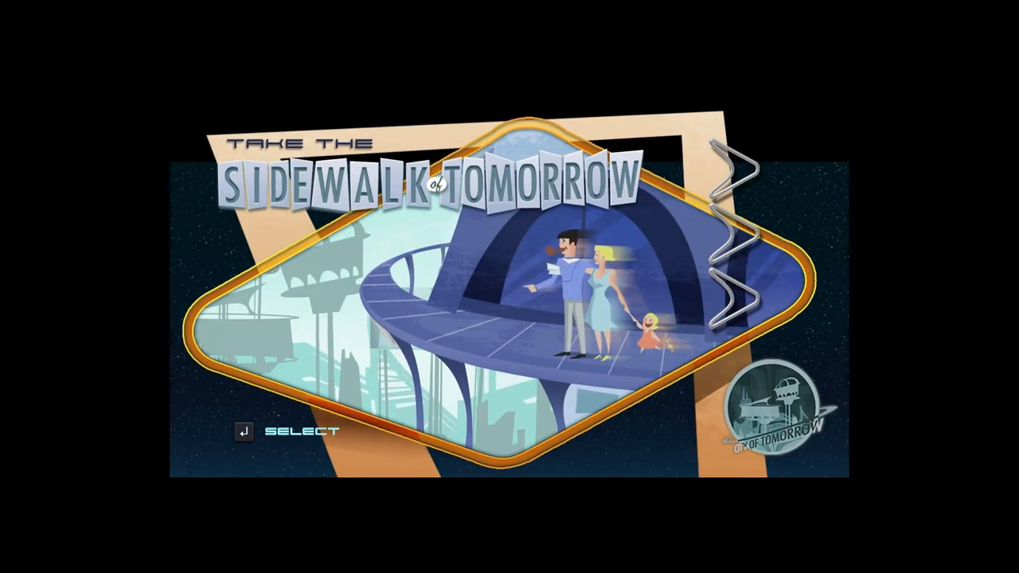
key(shift+tab)
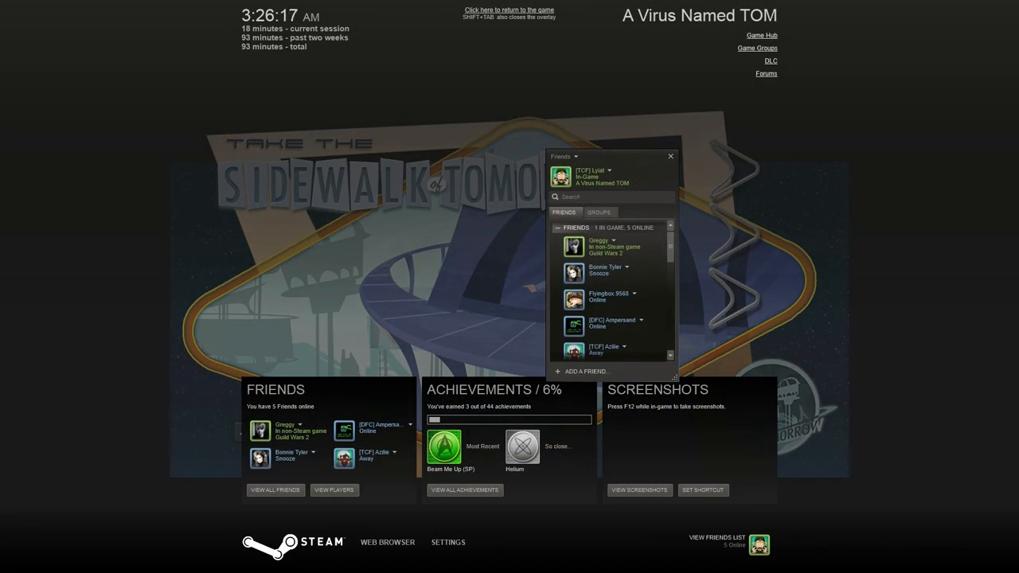
Close the friends list and go to the game's DLC store page showing the $2.99 soundtrack
click(669, 156)
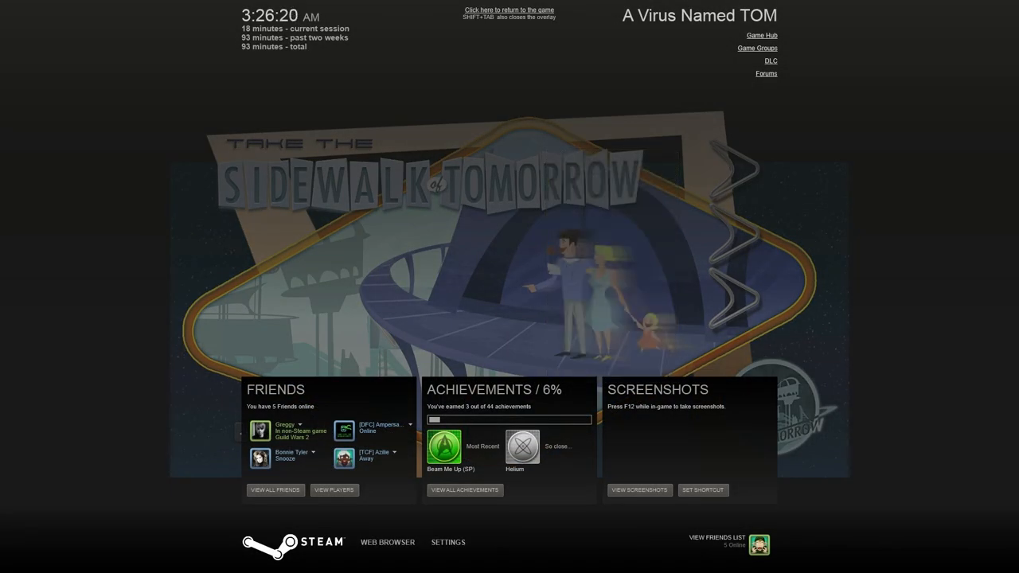
click(770, 61)
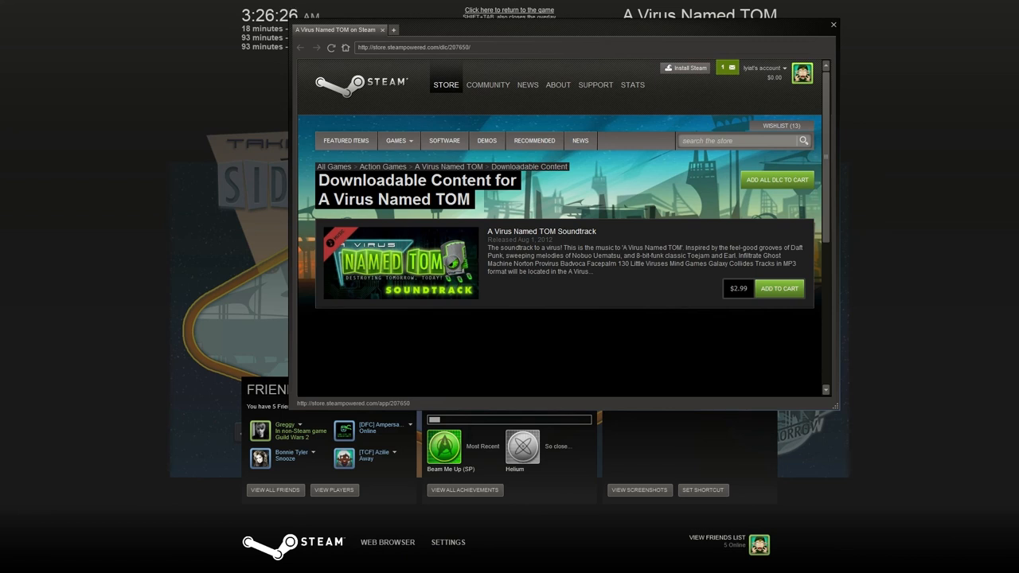
Go to A Virus Named TOM's main store page and browse its trailer and purchase options
click(448, 168)
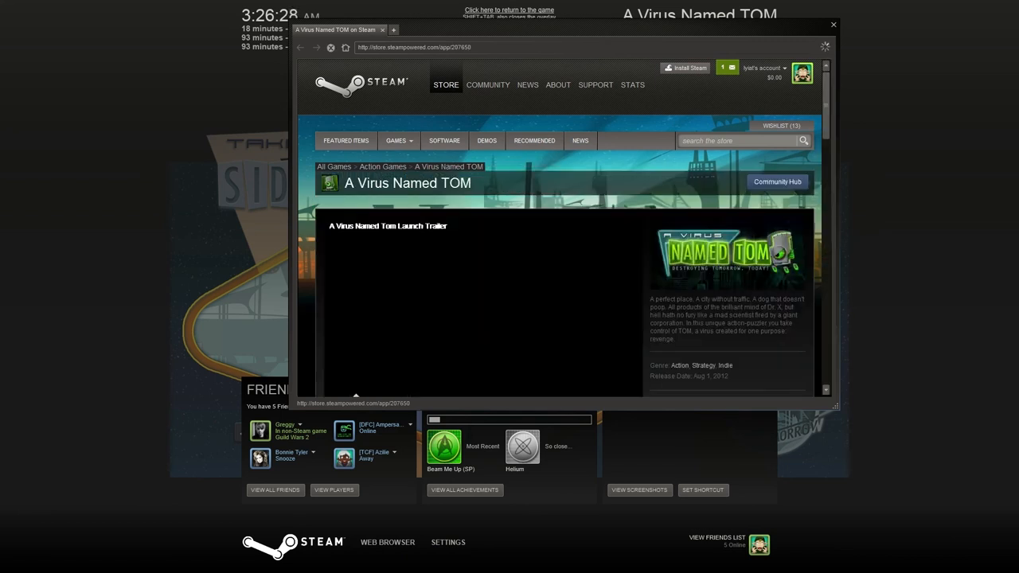
scroll(down, 3)
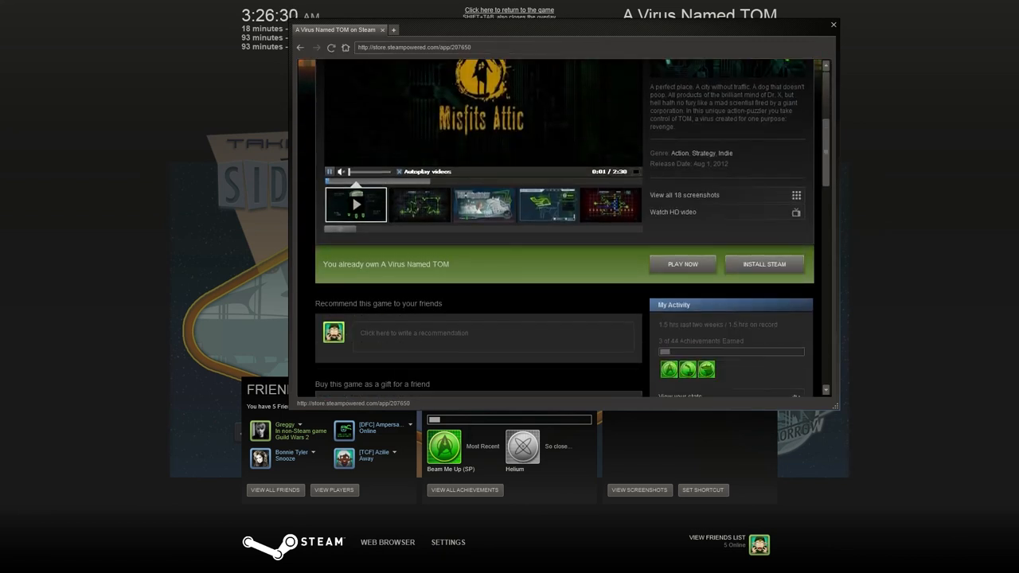
scroll(down, 3)
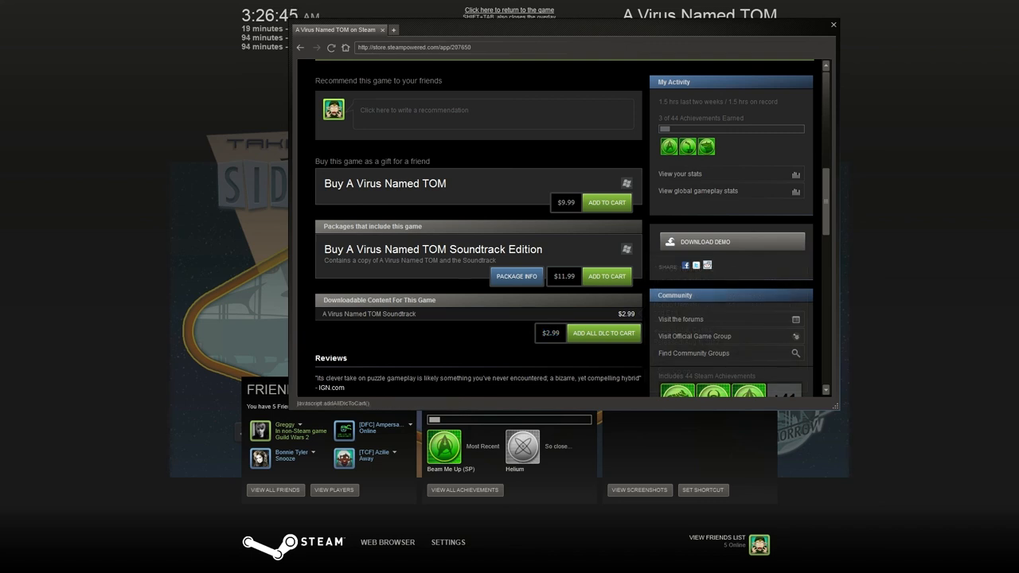
scroll(down, 3)
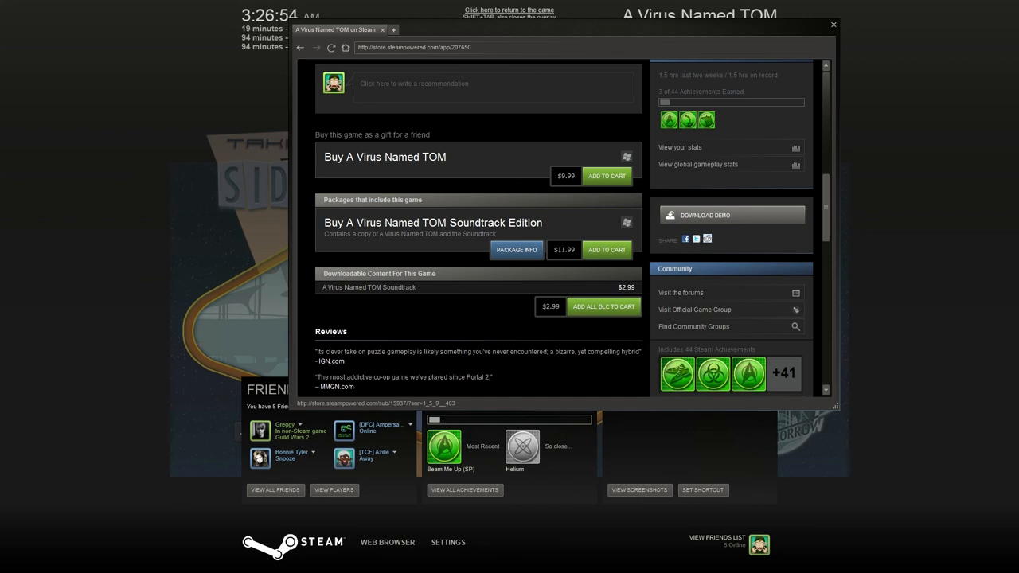
scroll(up, 3)
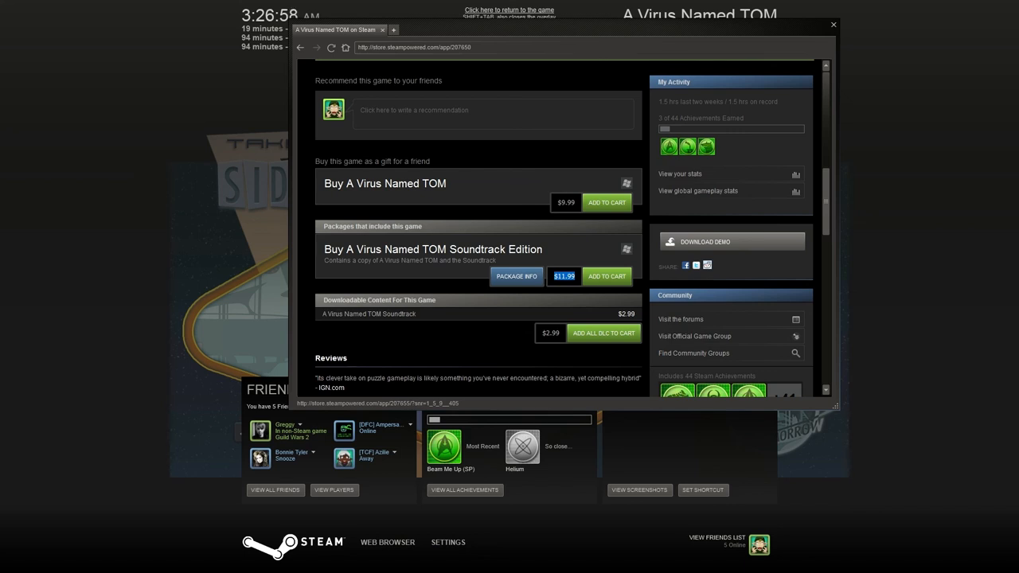
Browse the reviews, features and system requirements, then return to the owned-game banner
scroll(down, 3)
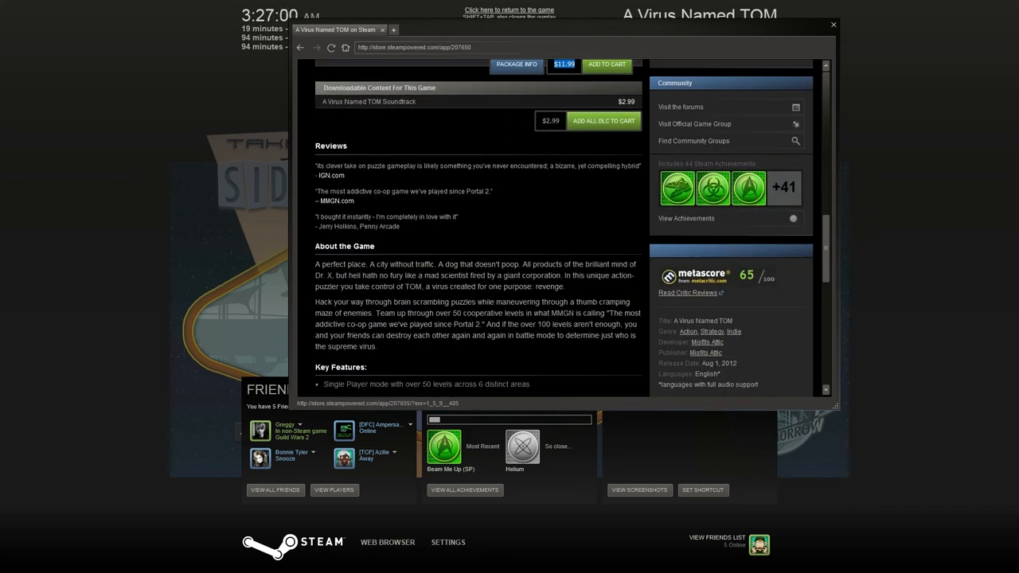
scroll(down, 3)
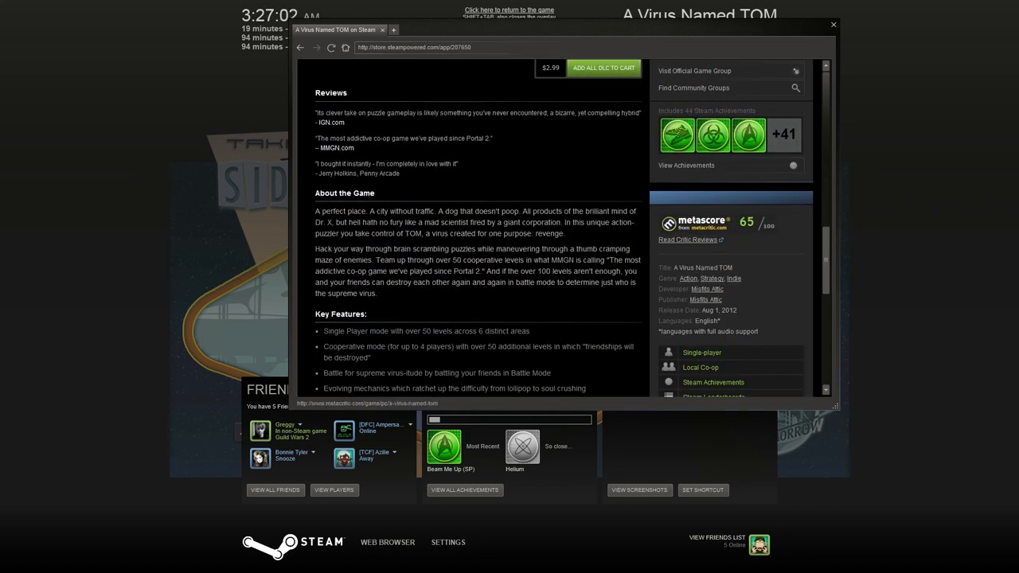
scroll(down, 3)
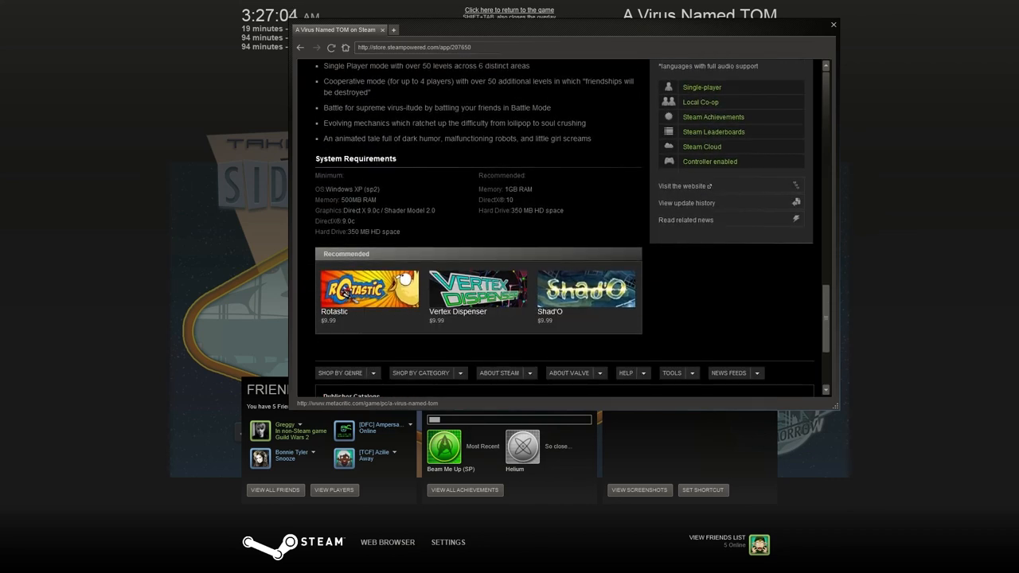
scroll(up, 3)
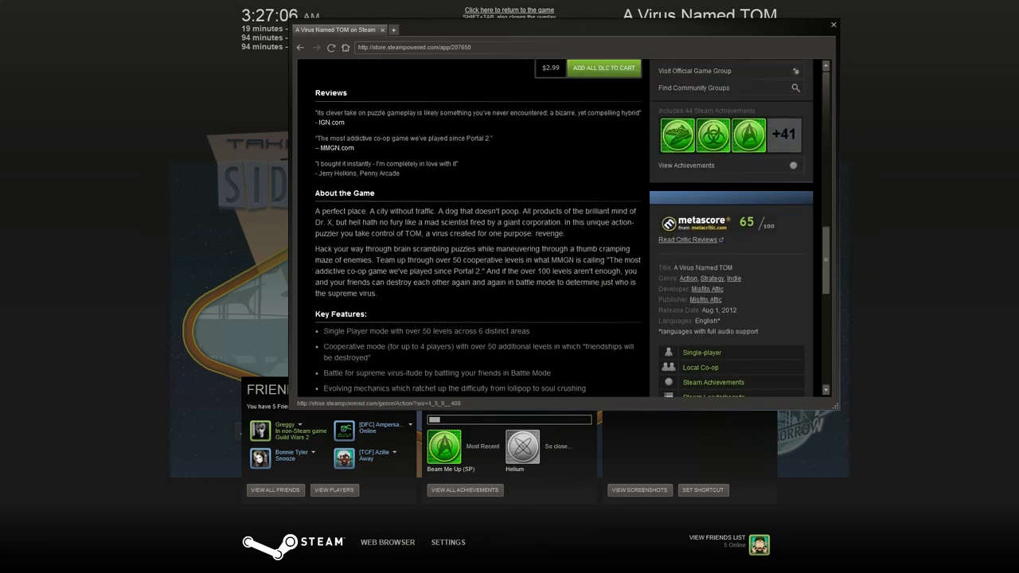
scroll(up, 3)
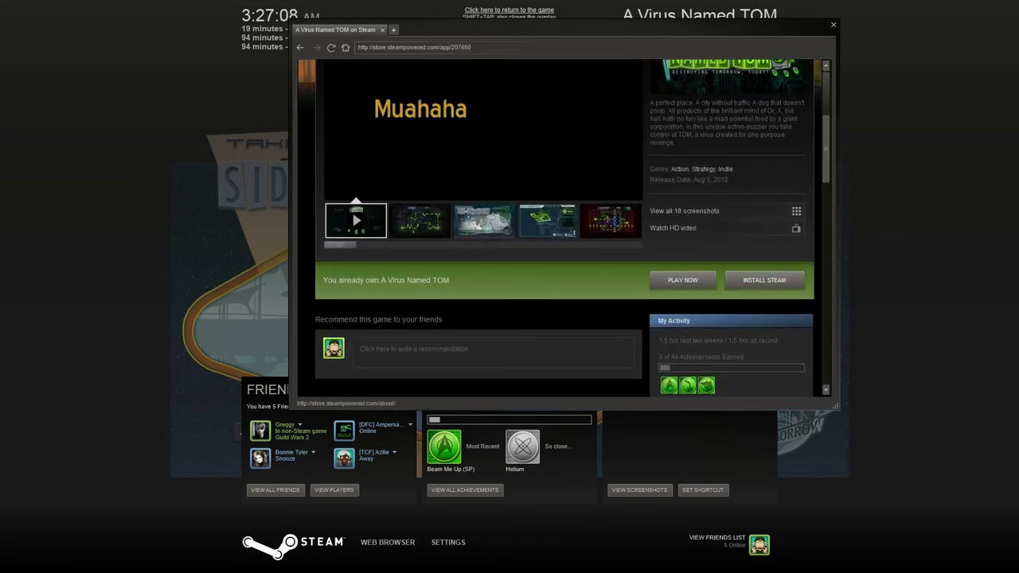